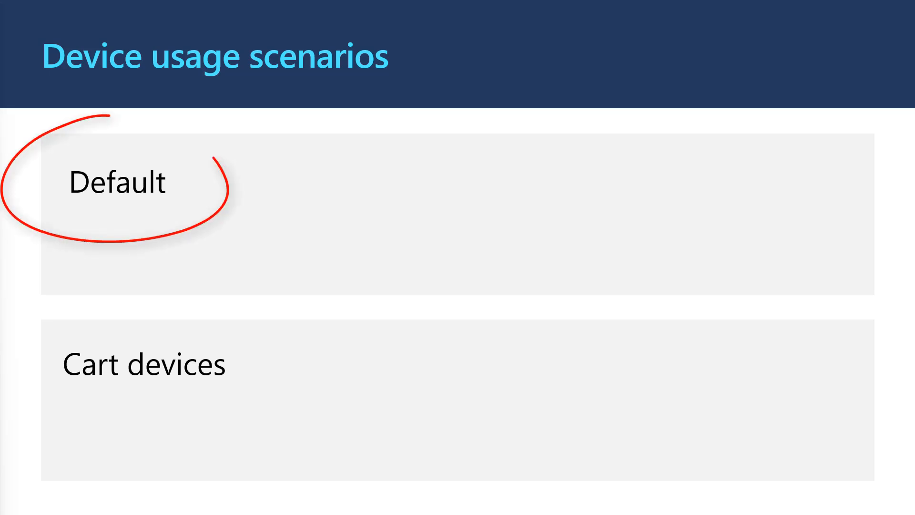
Create a new update ring profile under Devices and name it 'Windows Update 1:1'.
key("Right")
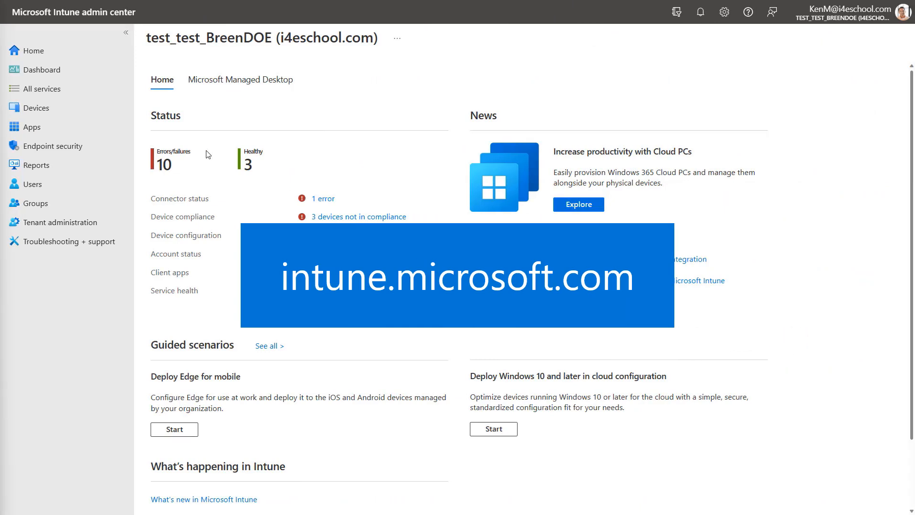
left_click(35, 107)
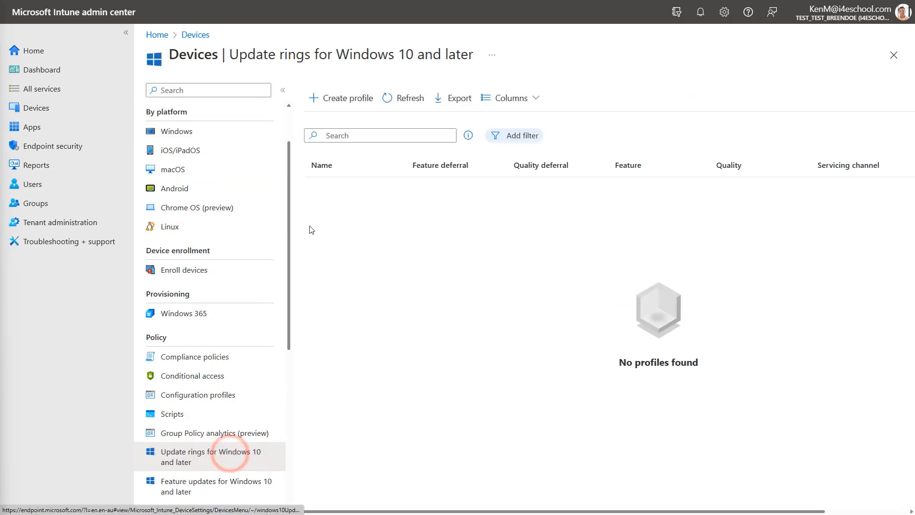
left_click(341, 97)
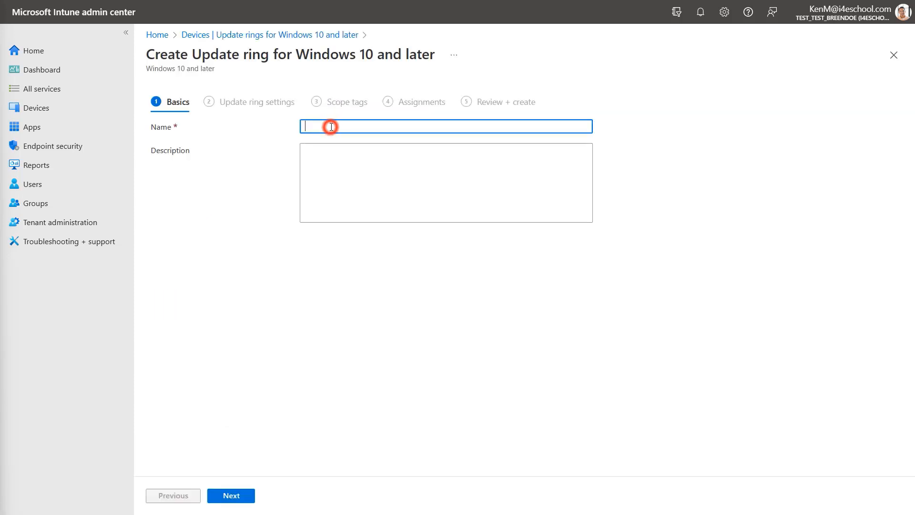
type("Windows Update 1:1")
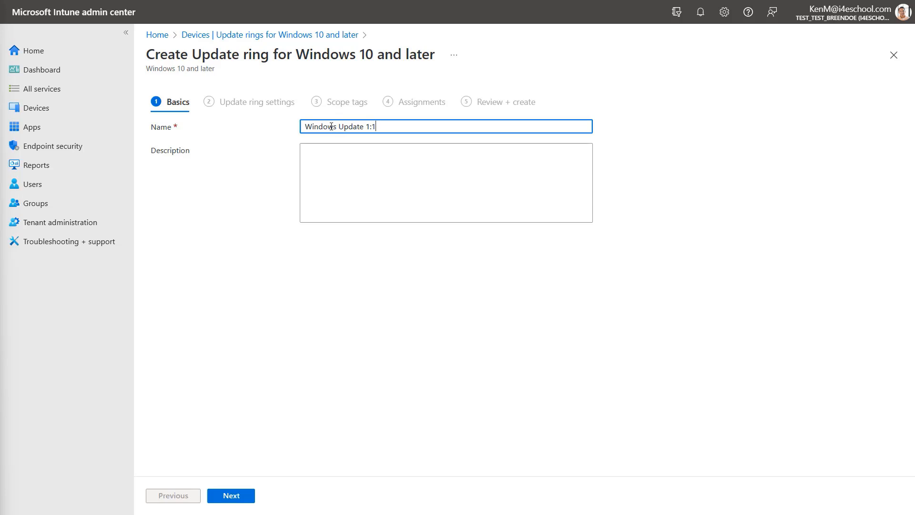
type("Windows Update 1:1")
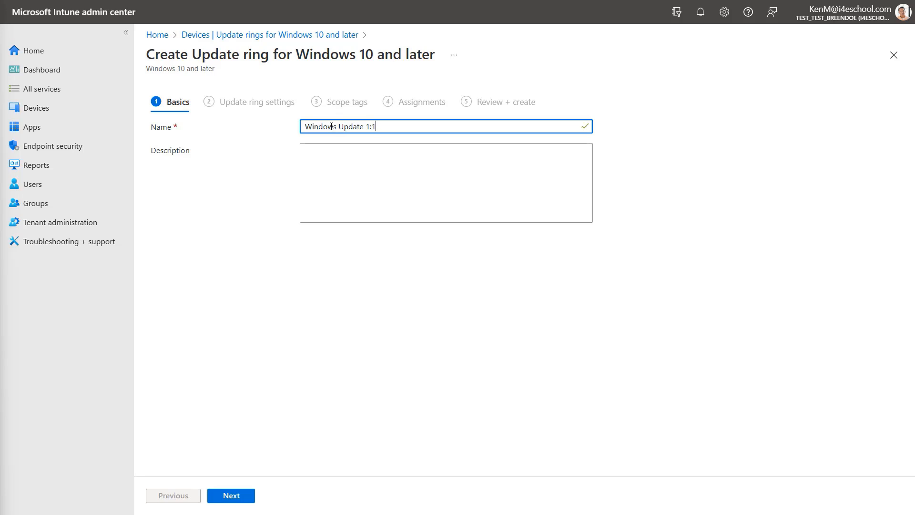
On the ring settings, set the quality update deferral period to 7 days.
left_click(231, 495)
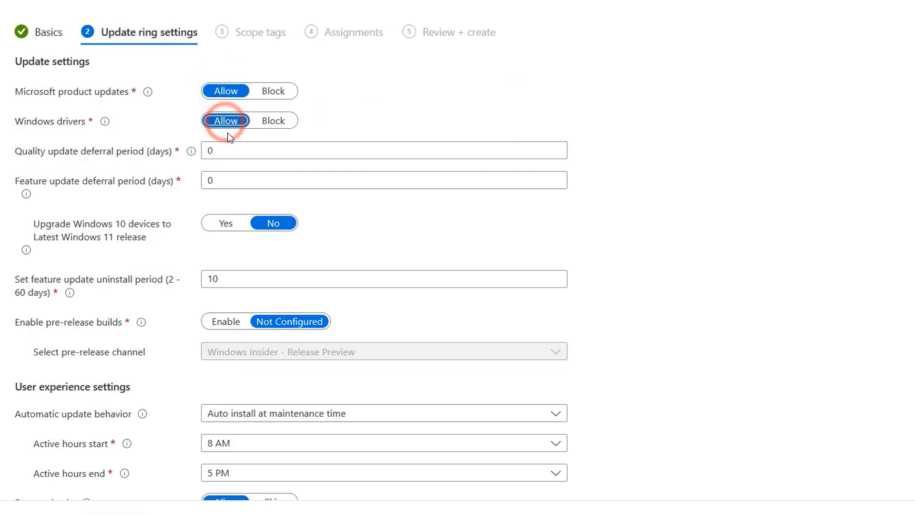
left_click(384, 150)
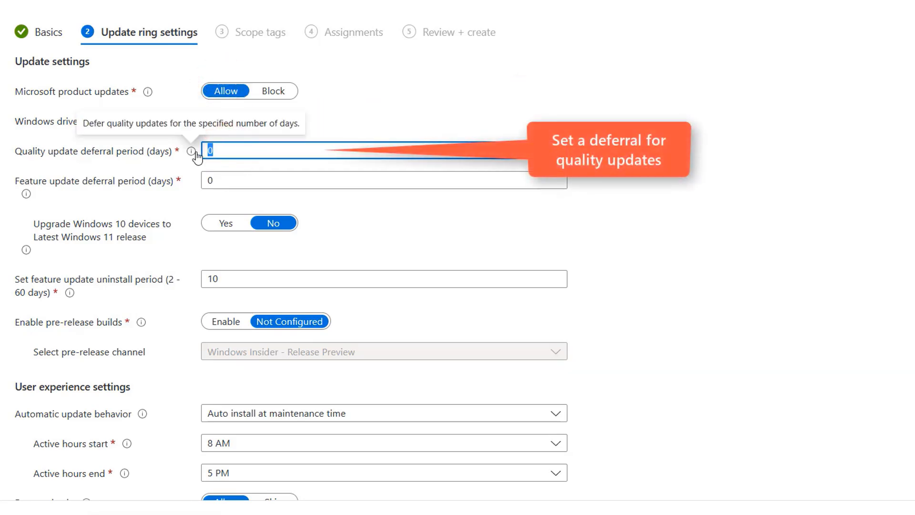
type("7")
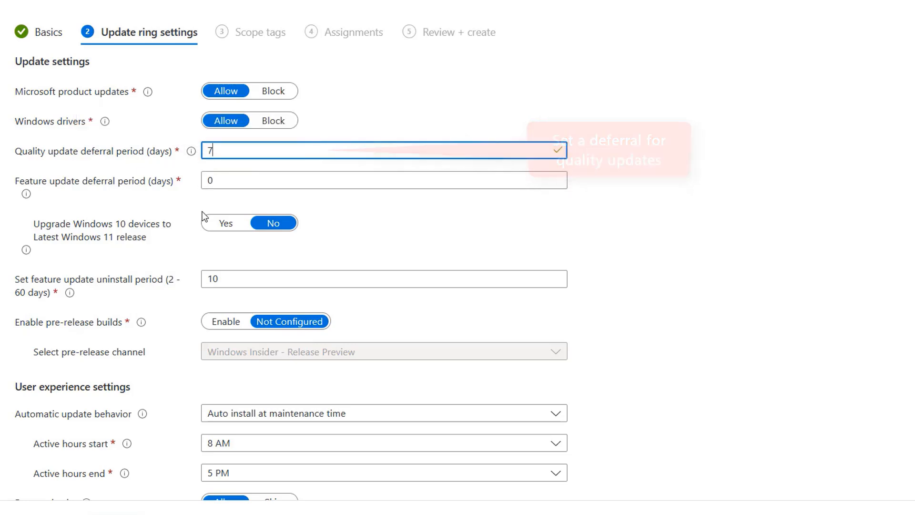
Set automatic update behavior to Reset to default and disable the option to pause updates.
scroll("down", 3)
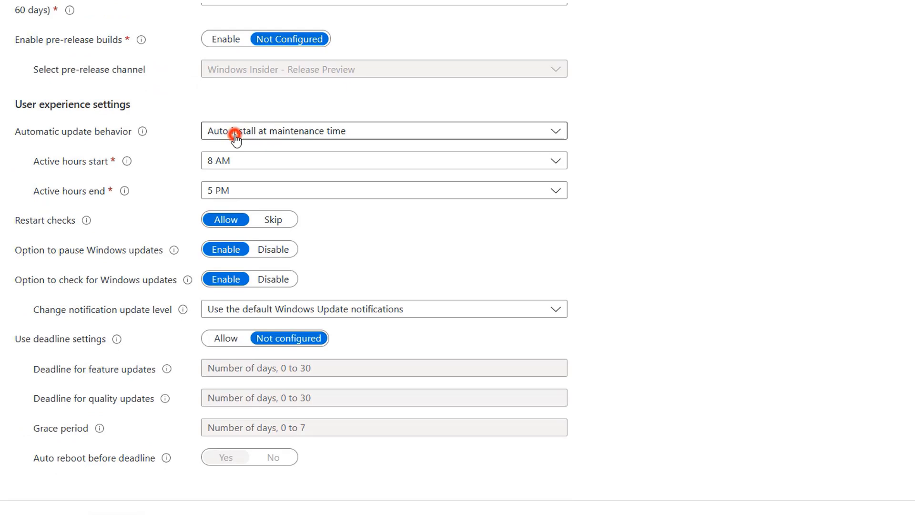
left_click(383, 131)
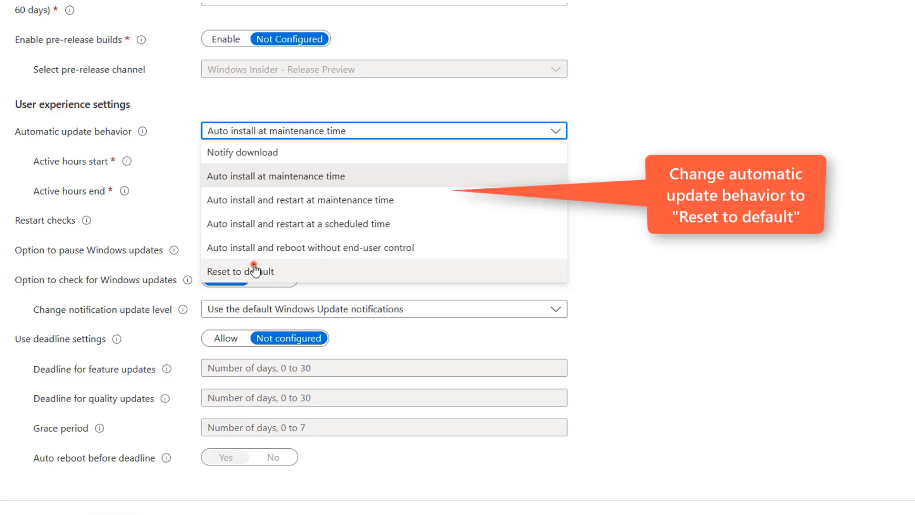
left_click(239, 271)
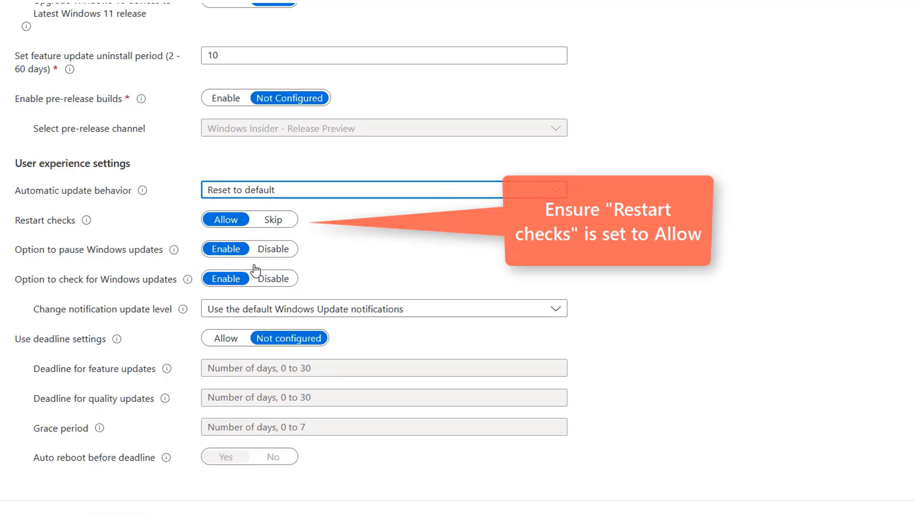
left_click(273, 249)
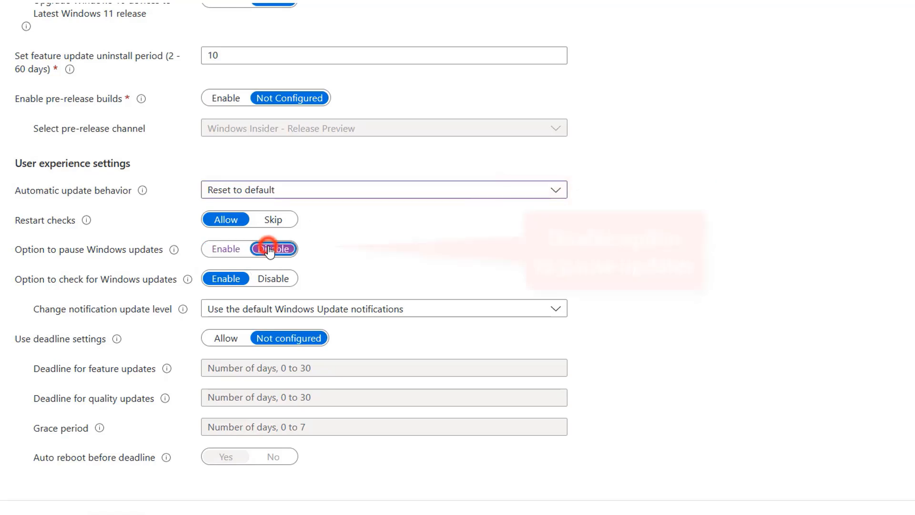
left_click(273, 249)
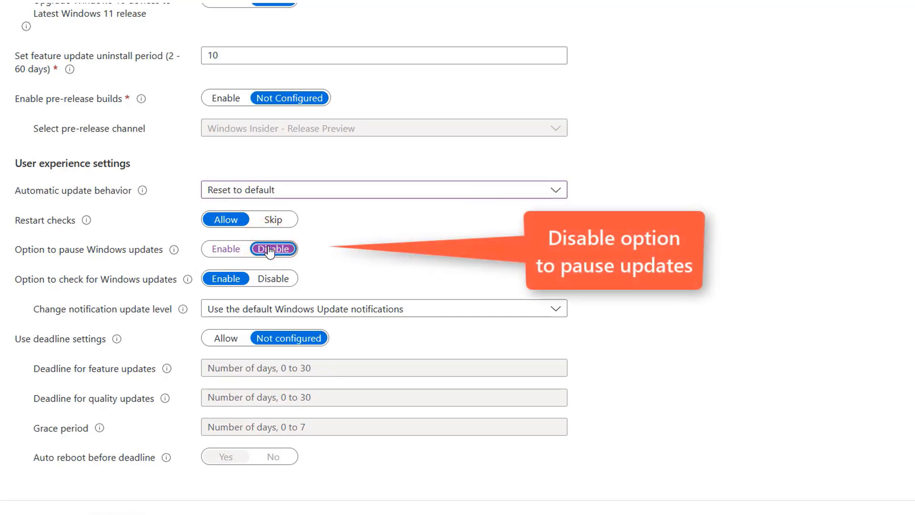
left_click(272, 249)
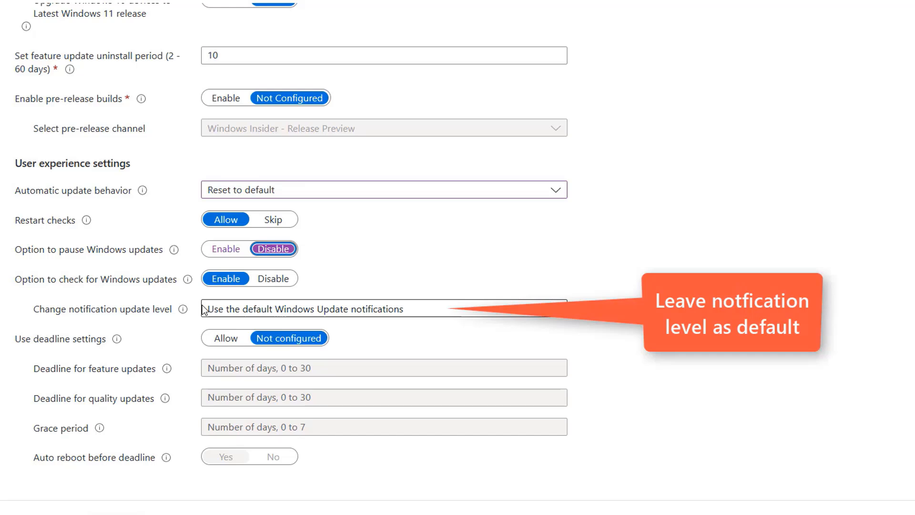
Allow deadline settings: 7 days feature, 3 days quality, 2-day grace period.
left_click(225, 337)
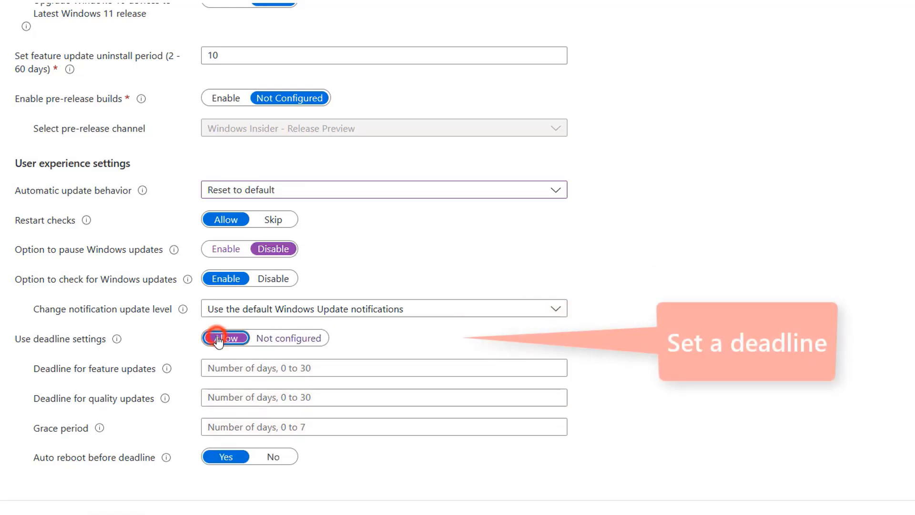
left_click(225, 338)
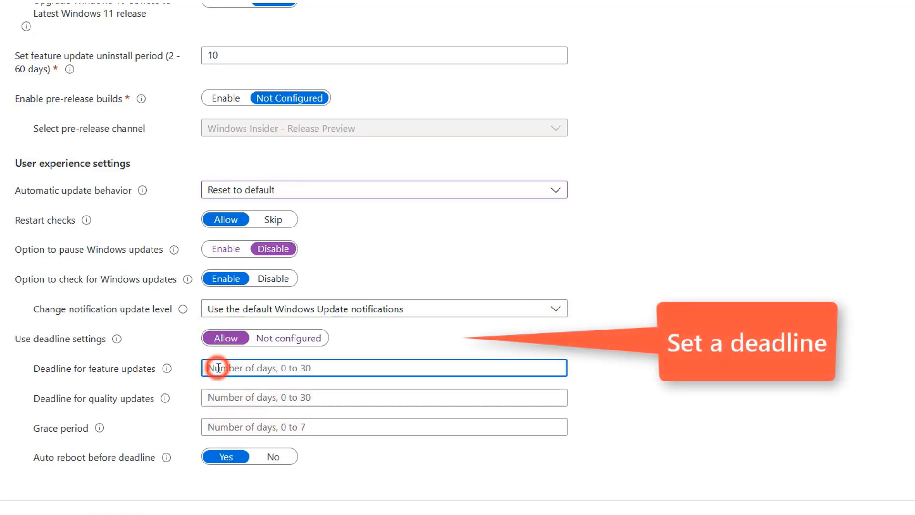
type("7")
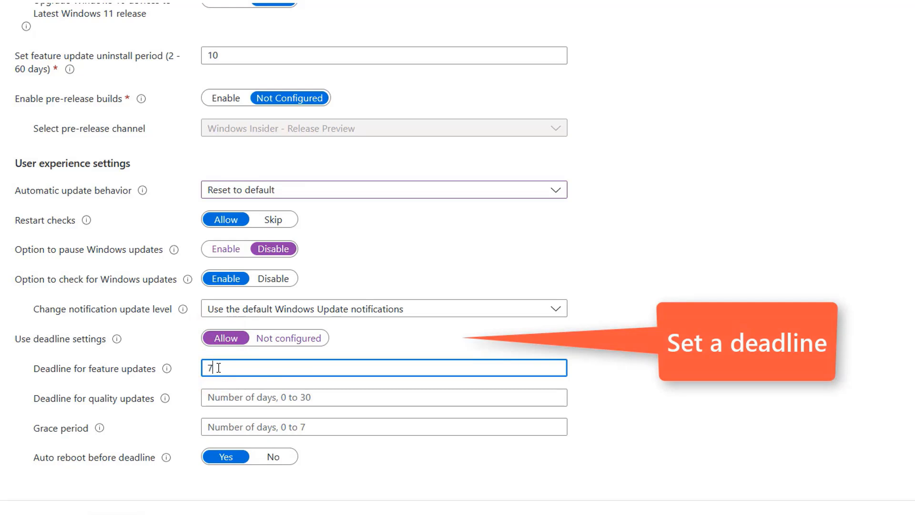
left_click(383, 397)
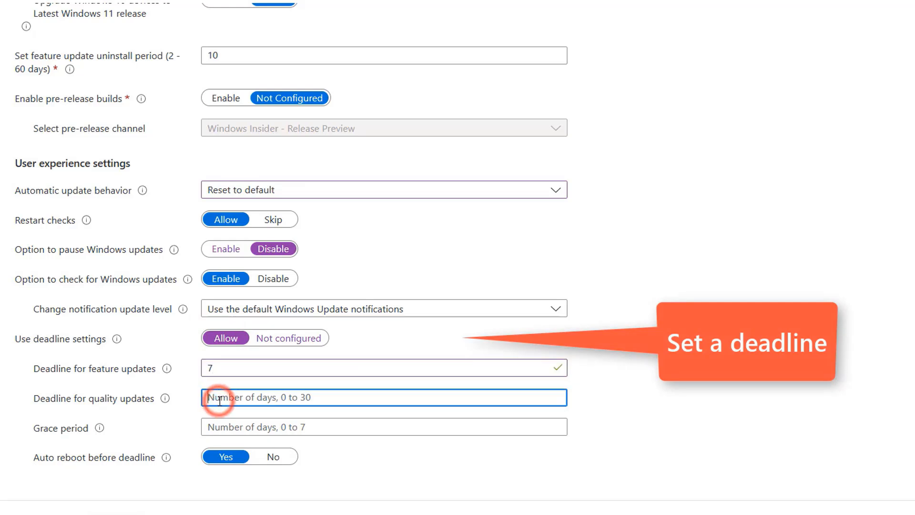
type("3")
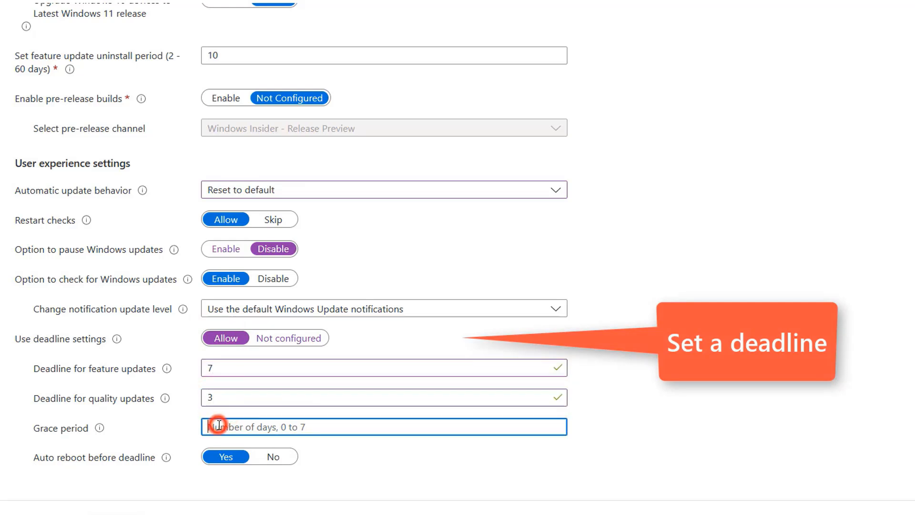
type("2")
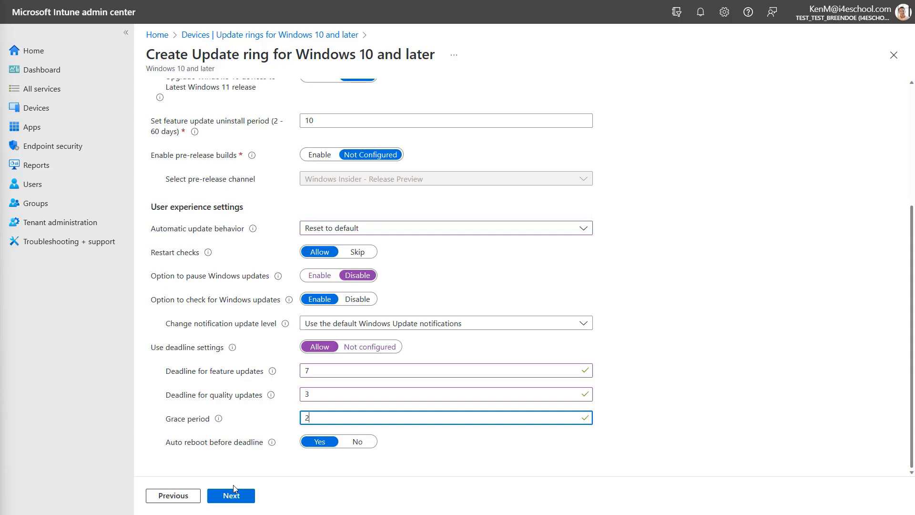
Skip scope tags, assign the ring to all devices, review and create it.
left_click(231, 494)
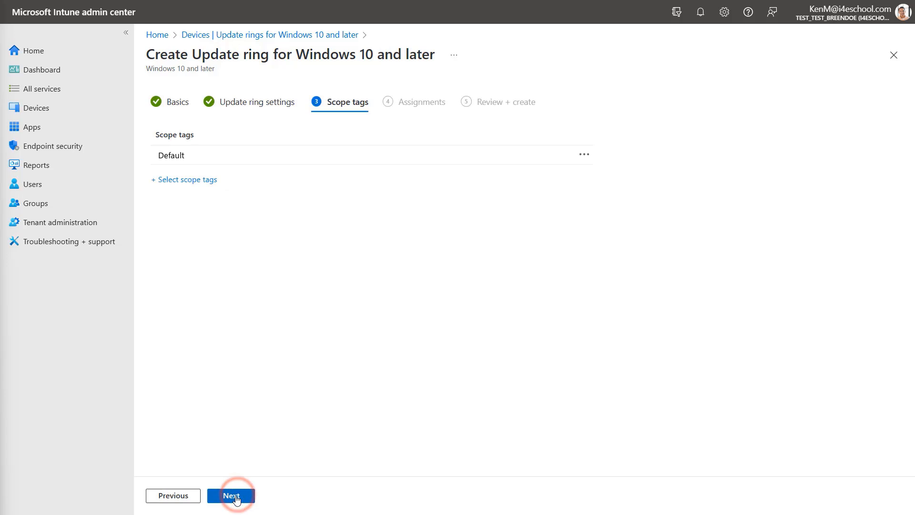
left_click(231, 496)
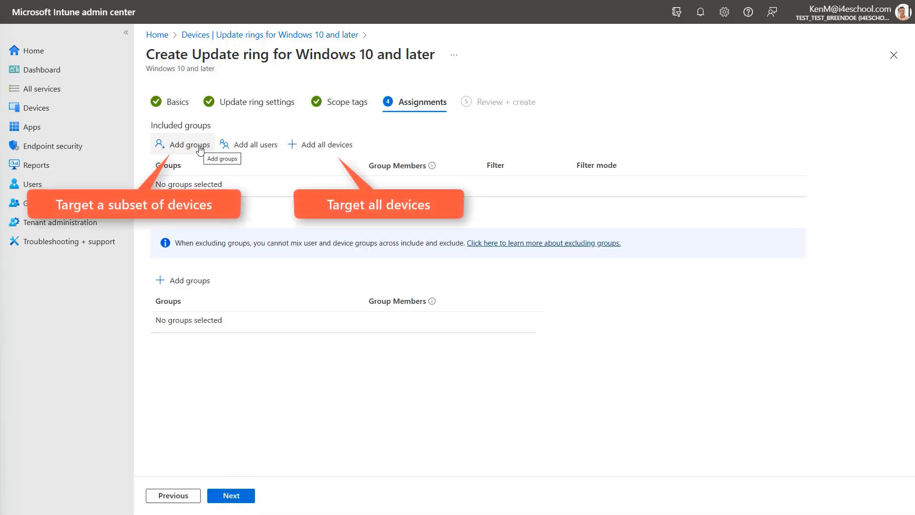
left_click(330, 144)
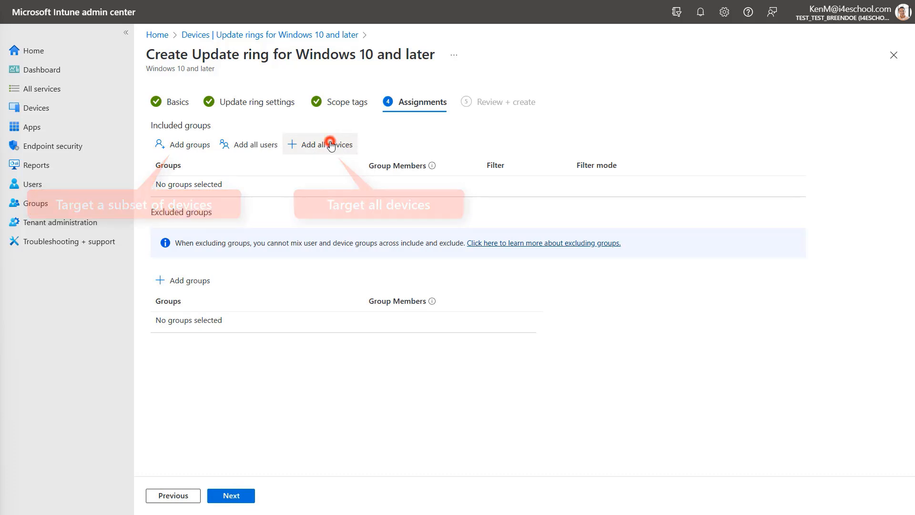
left_click(326, 144)
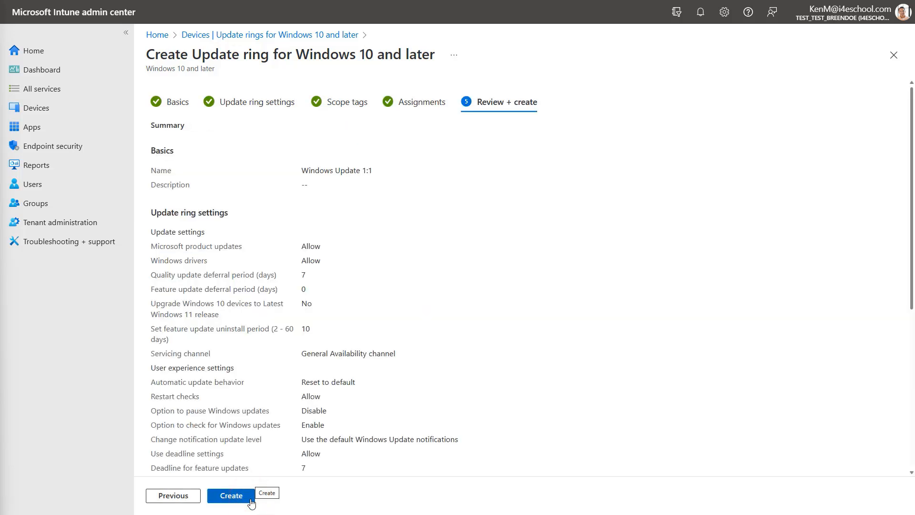
scroll("down", 3)
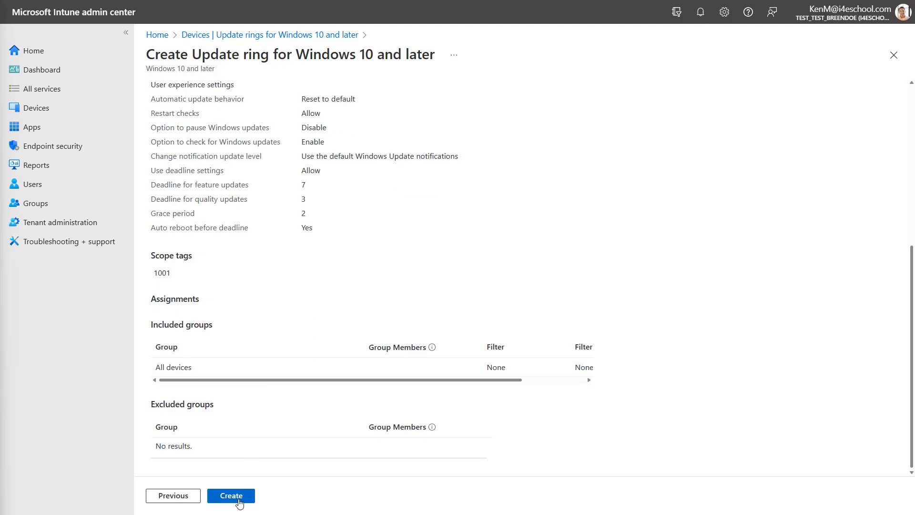
left_click(231, 495)
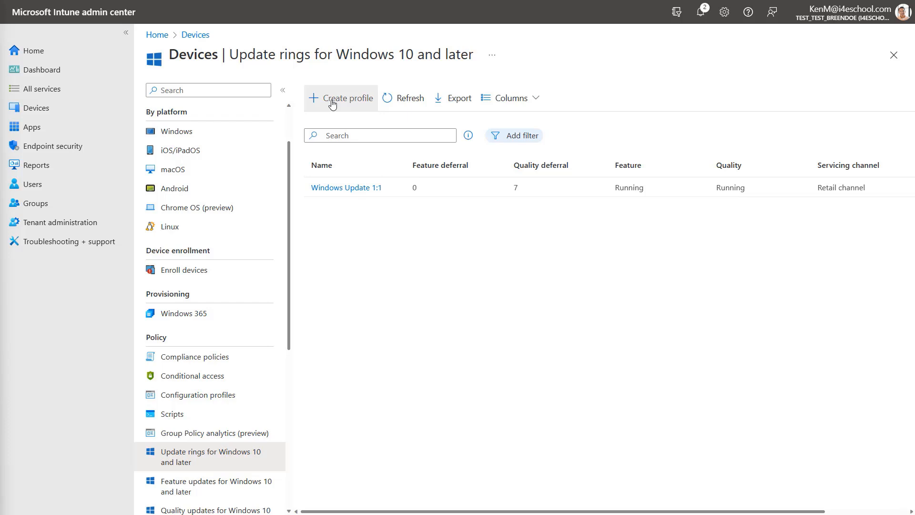
Start a second update ring named 'Windows Update Cart' and continue to its settings.
left_click(341, 97)
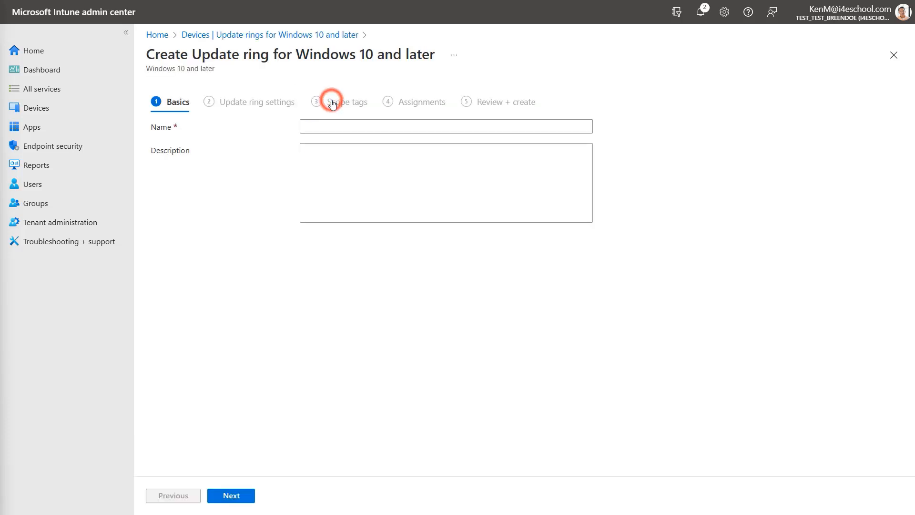
type("Windows Update Cart")
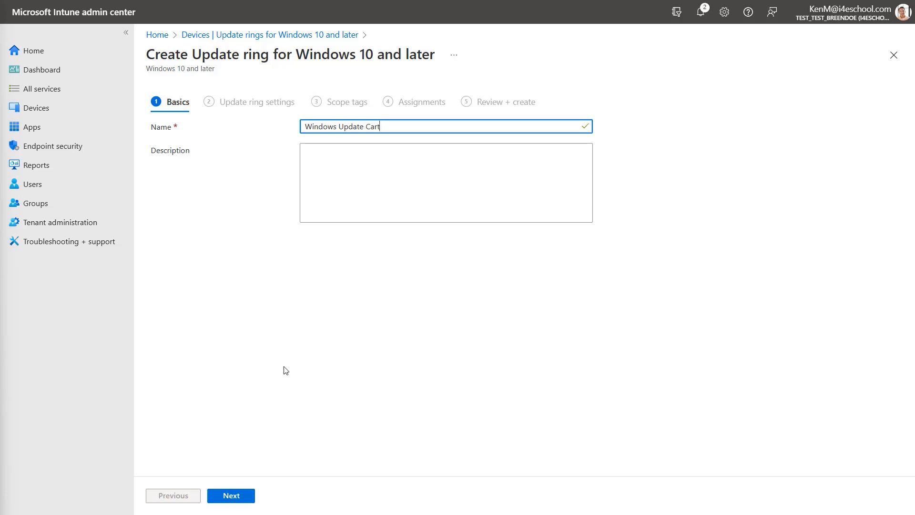
left_click(231, 495)
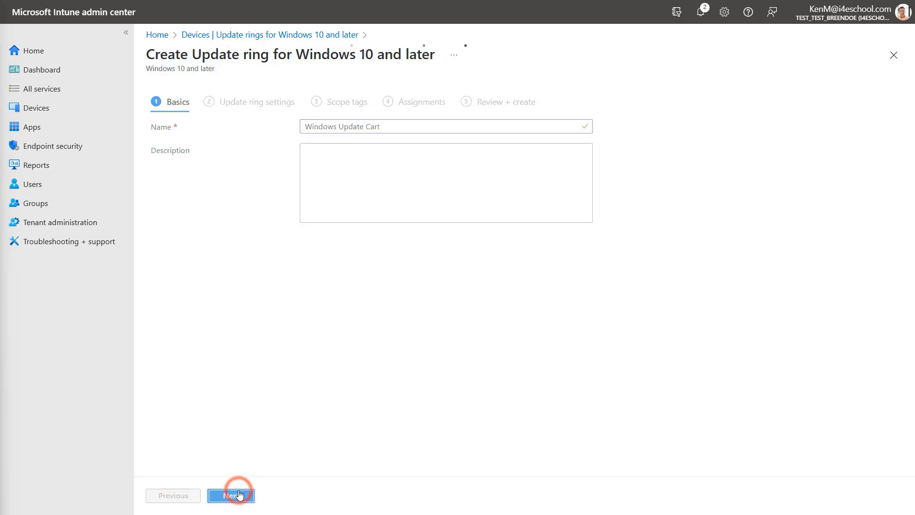
Allow Microsoft product updates and Windows drivers, with a 7-day quality update deferral.
left_click(231, 494)
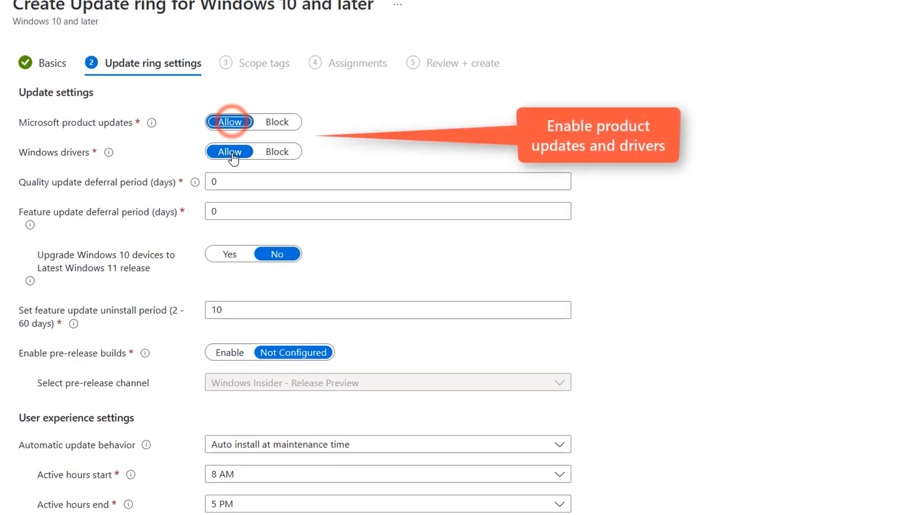
left_click(230, 151)
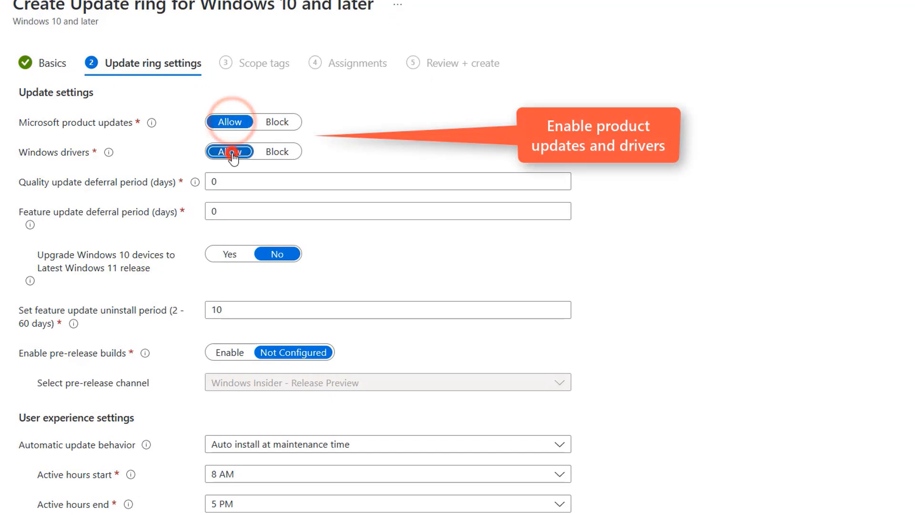
left_click(387, 181)
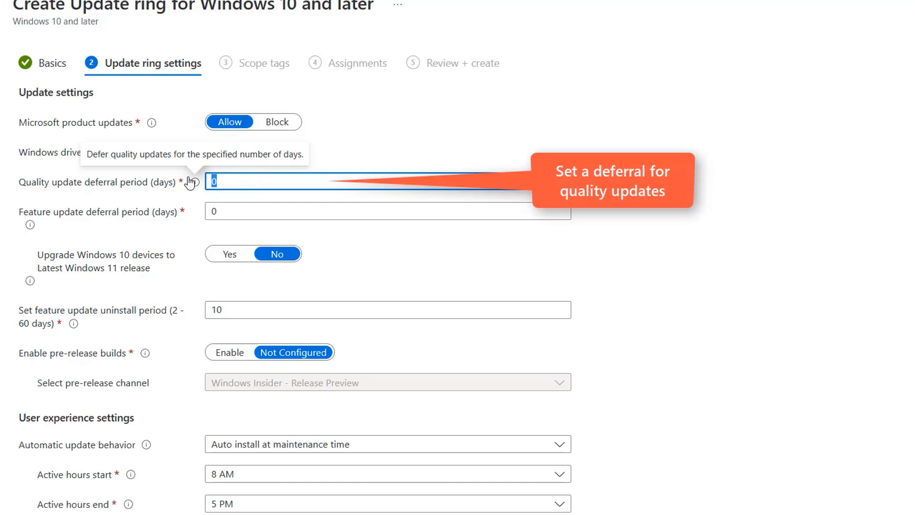
type("7")
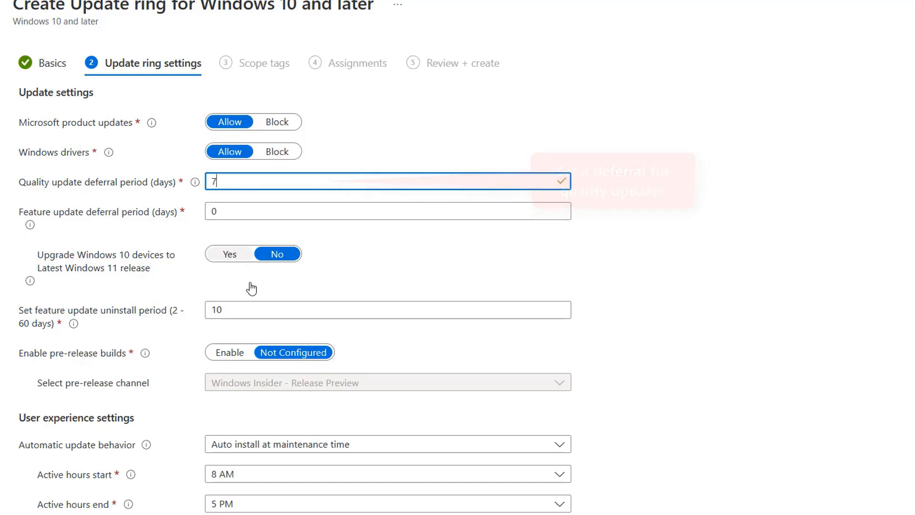
Set auto install and reboot without end-user control and skip restart checks.
scroll("down", 3)
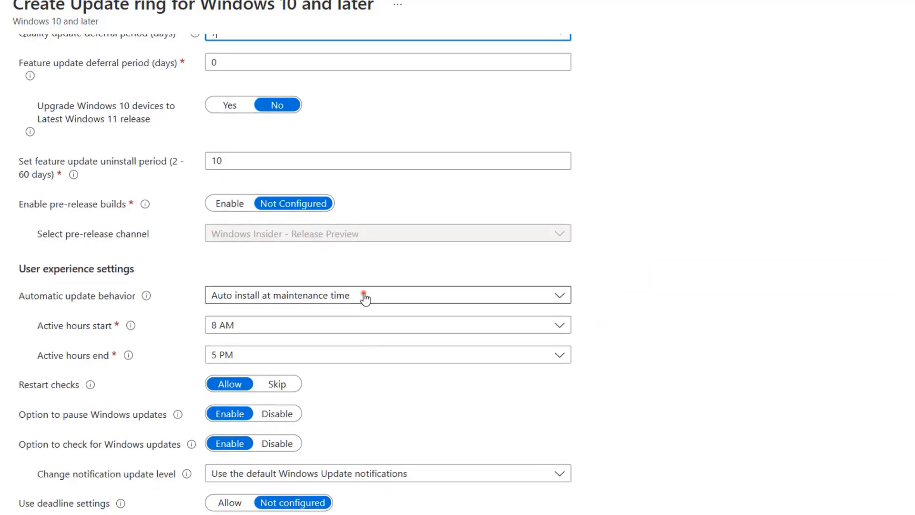
left_click(387, 294)
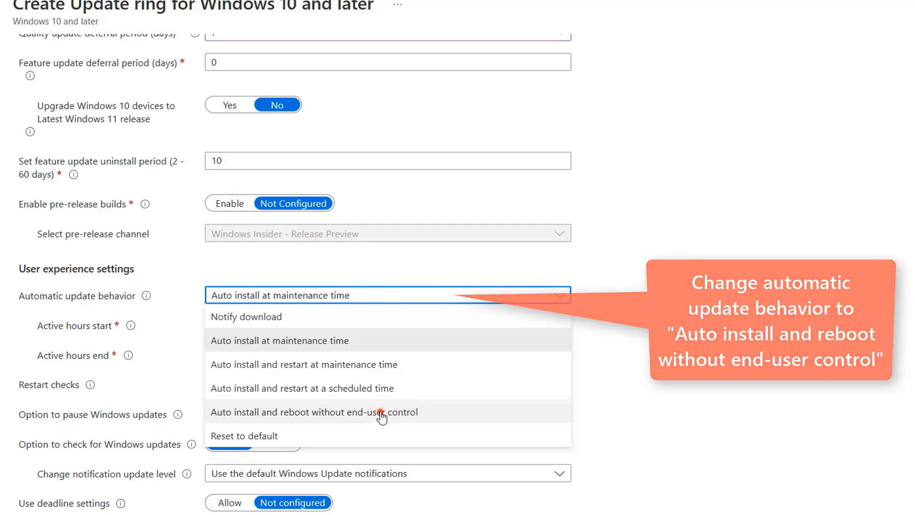
left_click(299, 412)
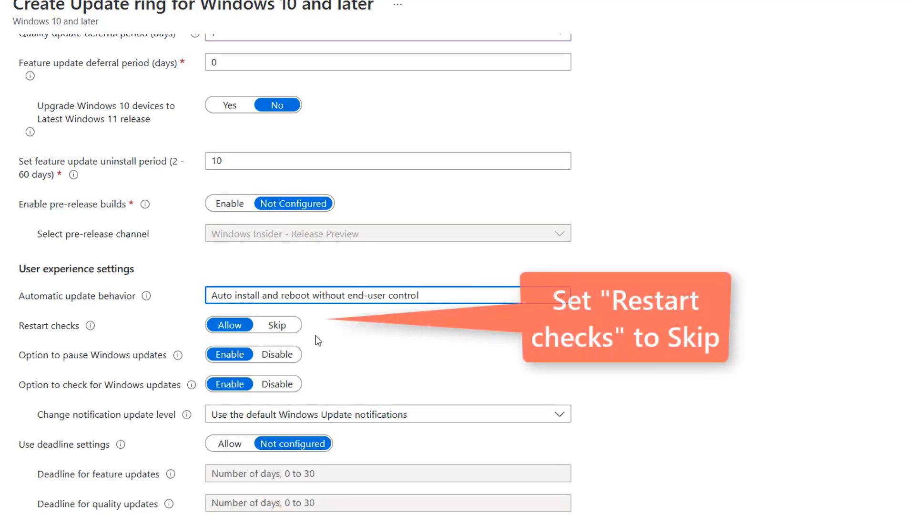
left_click(276, 324)
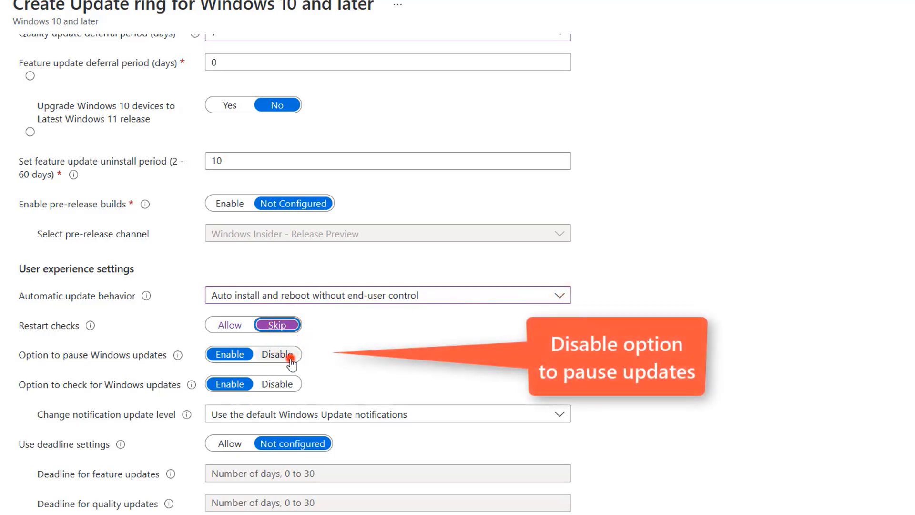
Disable pausing updates and turn off all notifications including restart warnings.
left_click(277, 353)
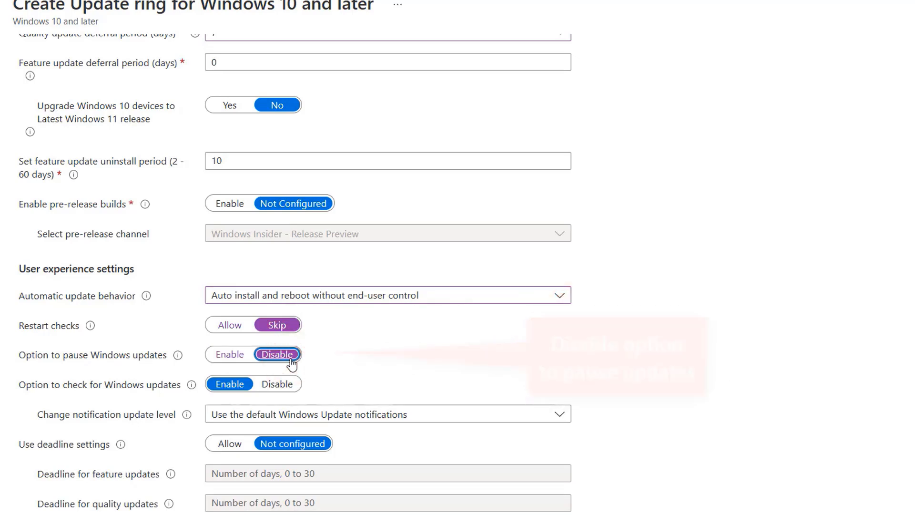
left_click(388, 413)
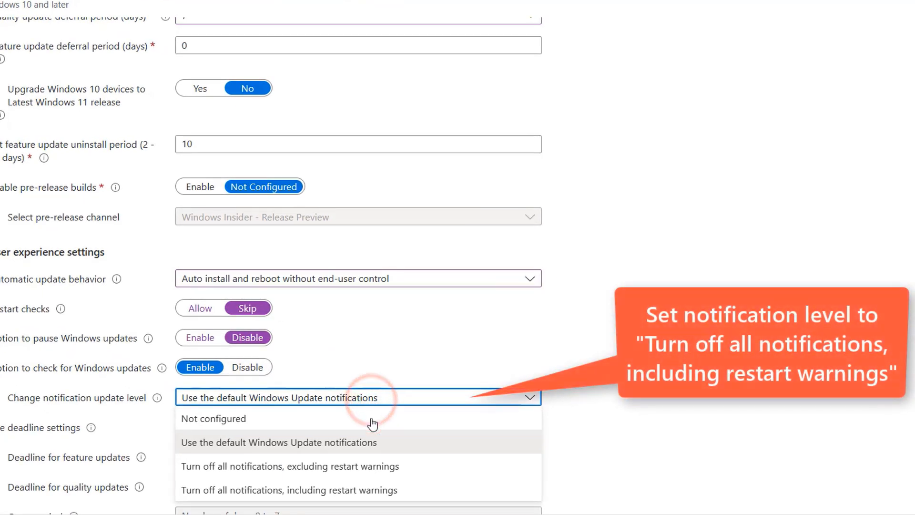
left_click(288, 490)
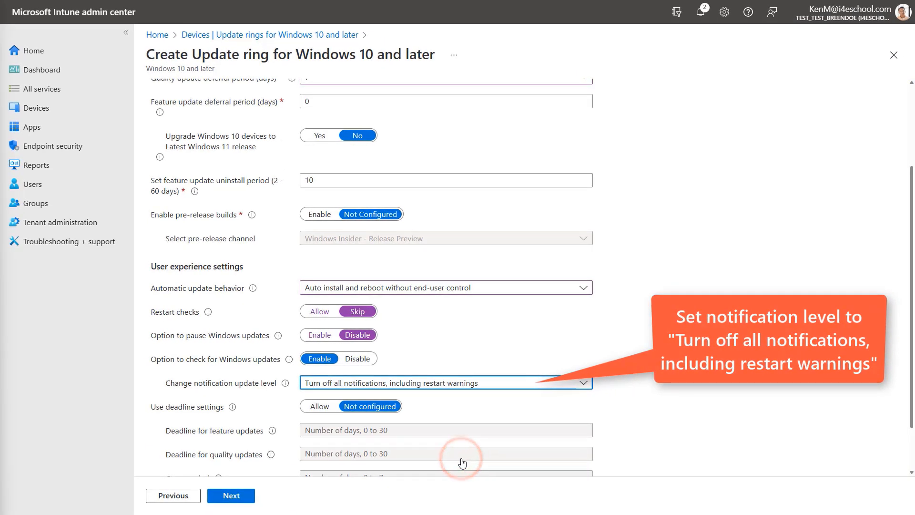
scroll("down", 3)
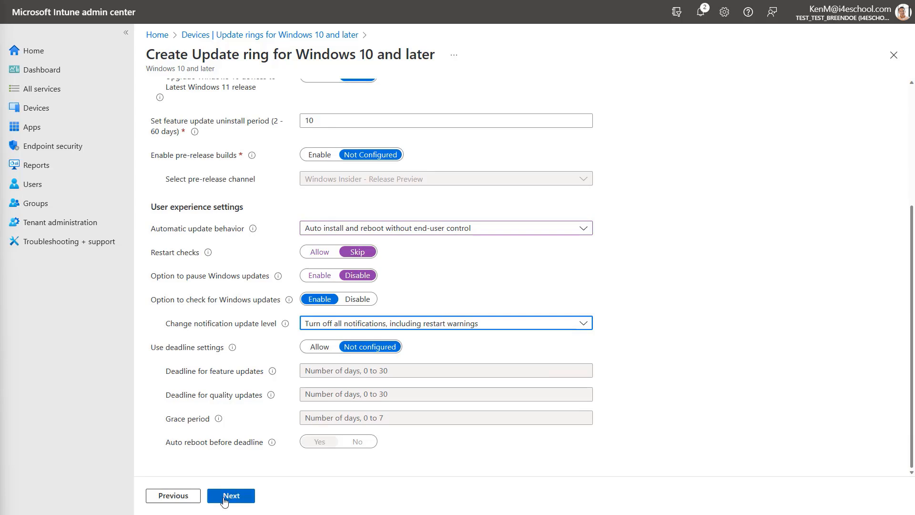
Skip scope tags and assign the ring to the Cart devices group.
left_click(231, 495)
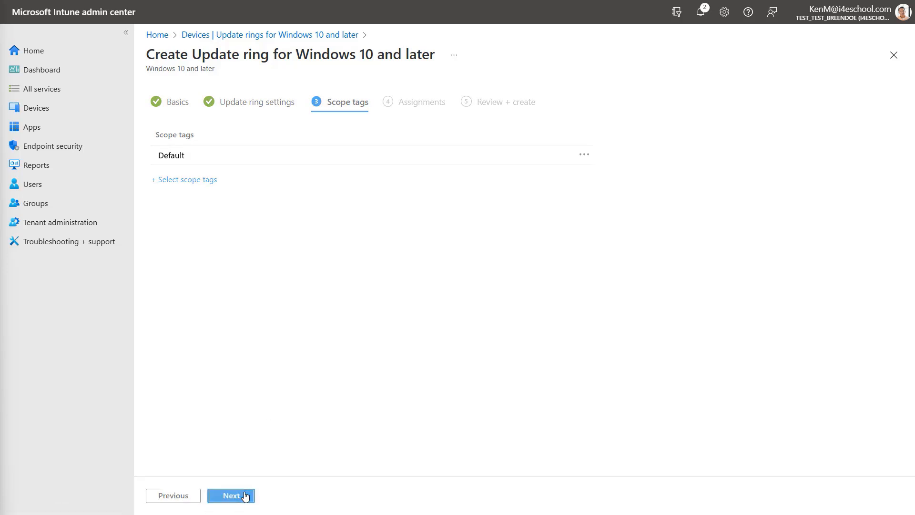
left_click(231, 496)
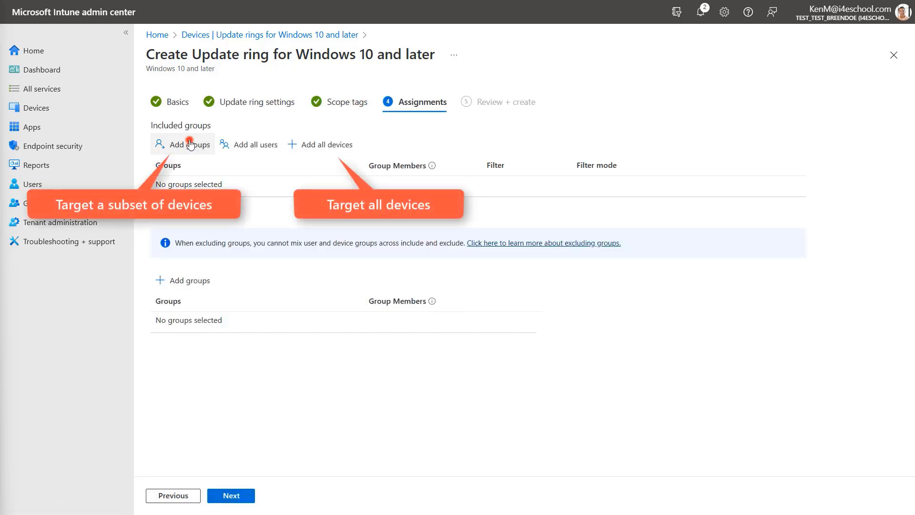
left_click(187, 144)
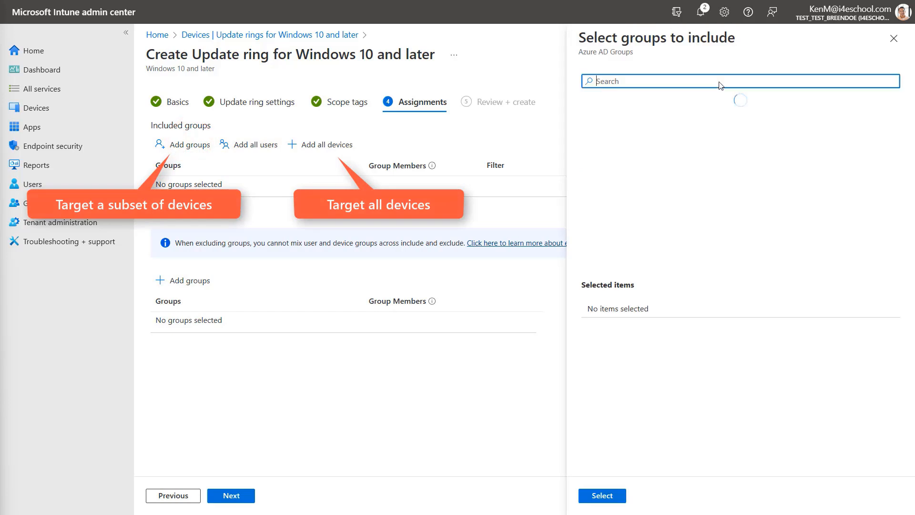
type("cart")
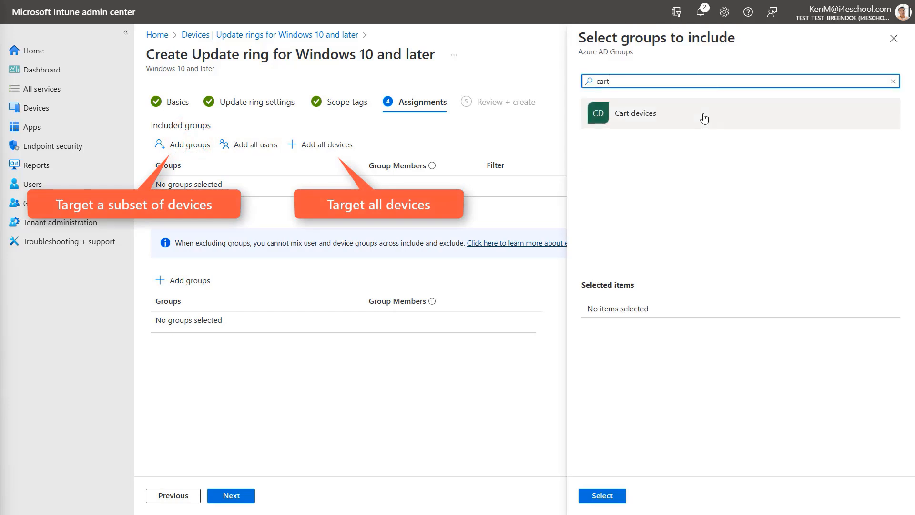
left_click(635, 114)
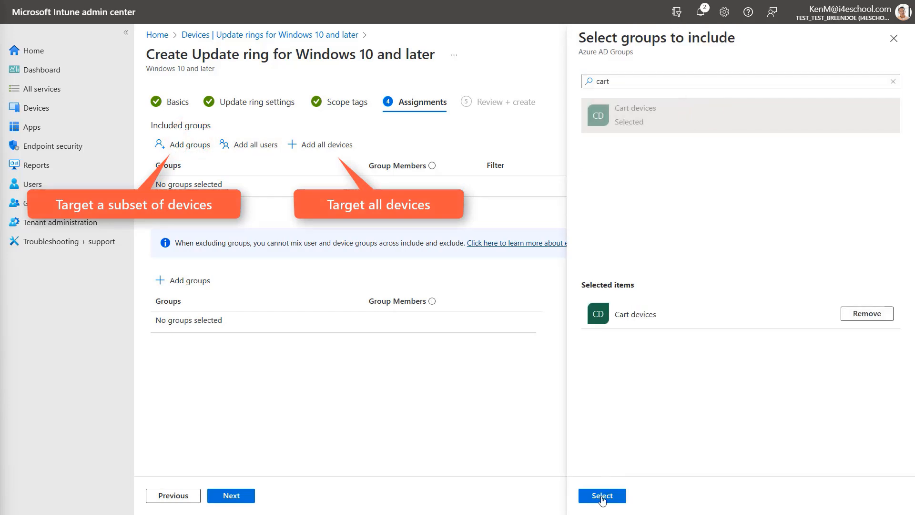
left_click(602, 495)
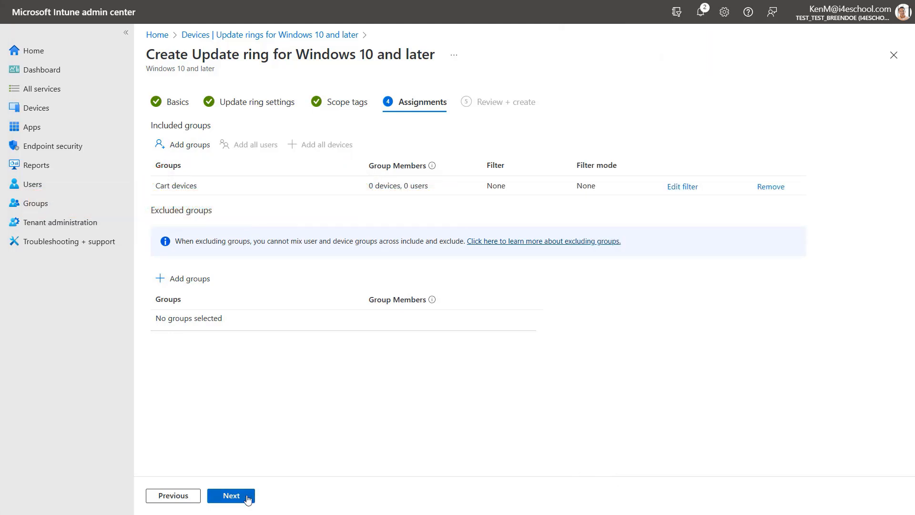
Review the Windows Update Cart ring and create it.
left_click(230, 495)
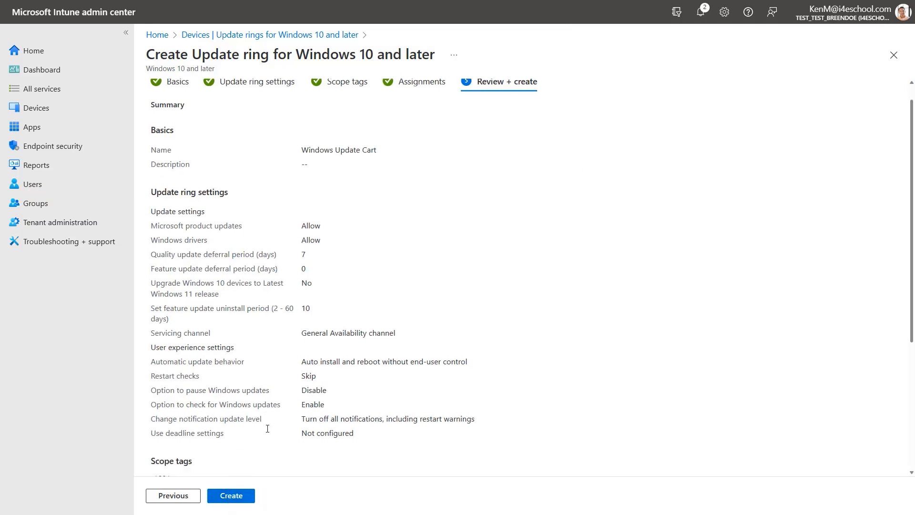
scroll("down", 3)
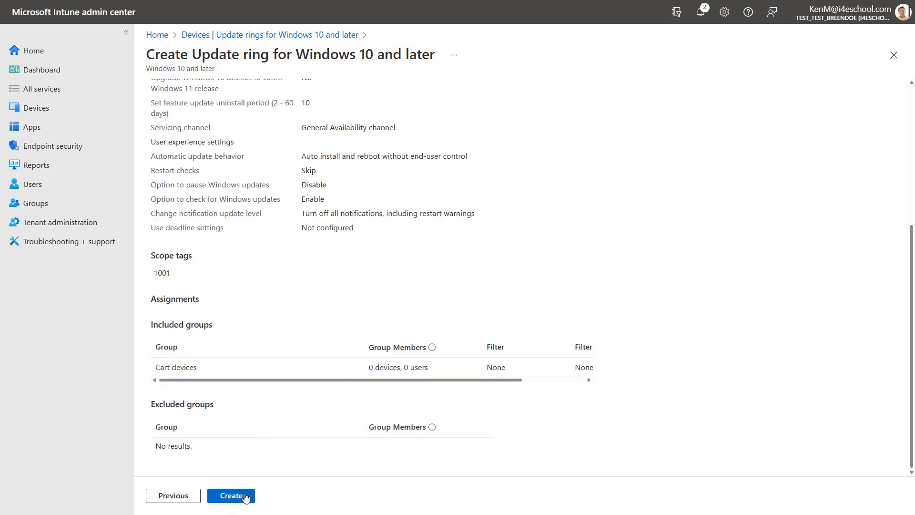
left_click(231, 496)
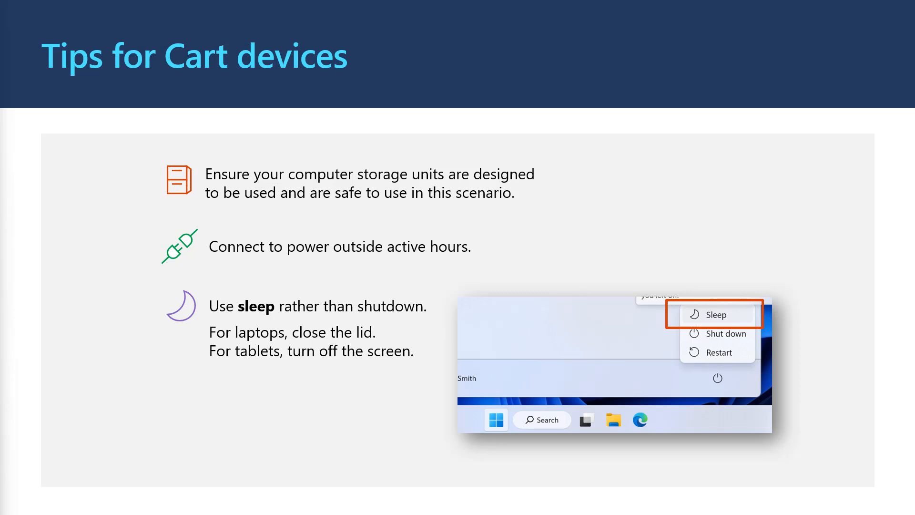
Advance the presentation past the 'Tips for Cart devices' slide.
key("Right")
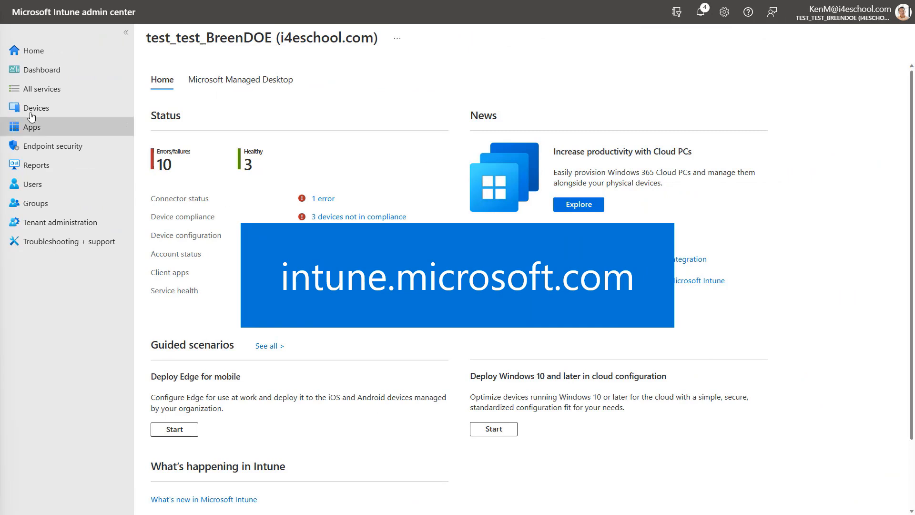
Go to Devices > Feature updates for Windows 10 and later, showing no profiles yet.
left_click(35, 107)
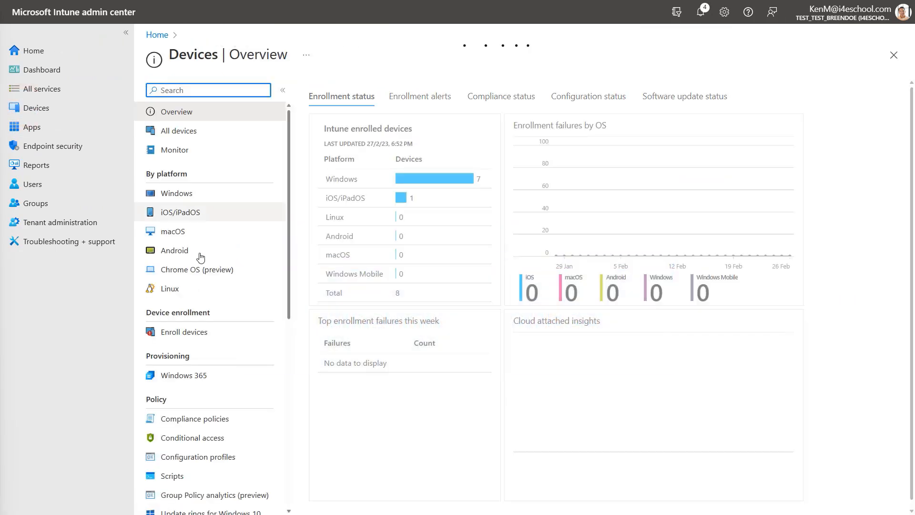
scroll("down", 3)
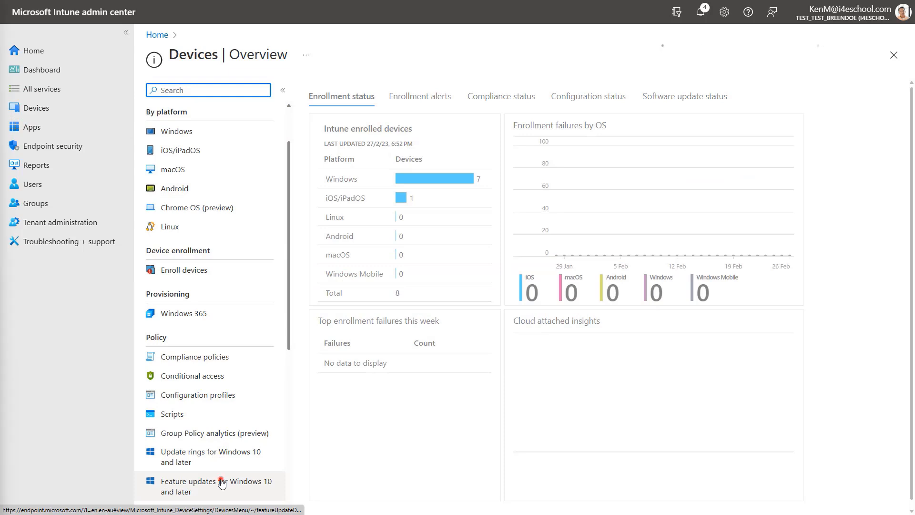
left_click(216, 486)
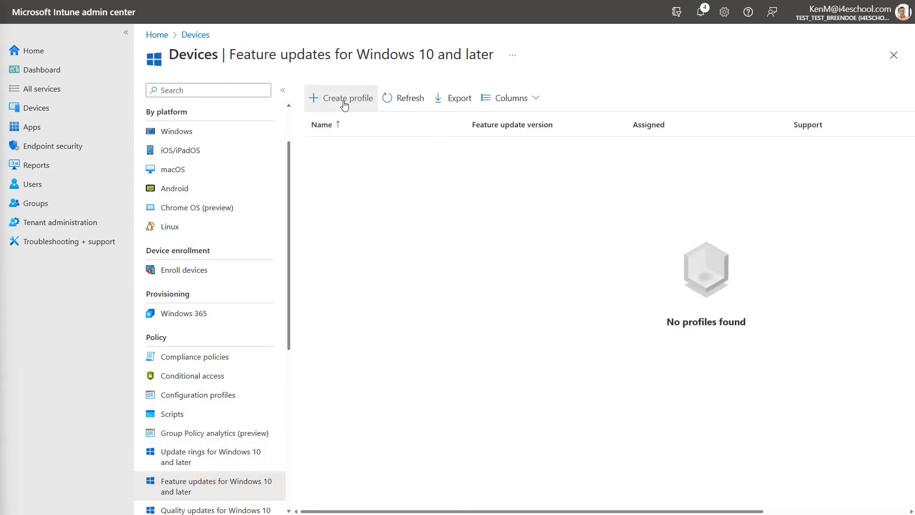
Target Windows 10, version 22H2 in a new feature update profile, available as soon as possible.
left_click(342, 97)
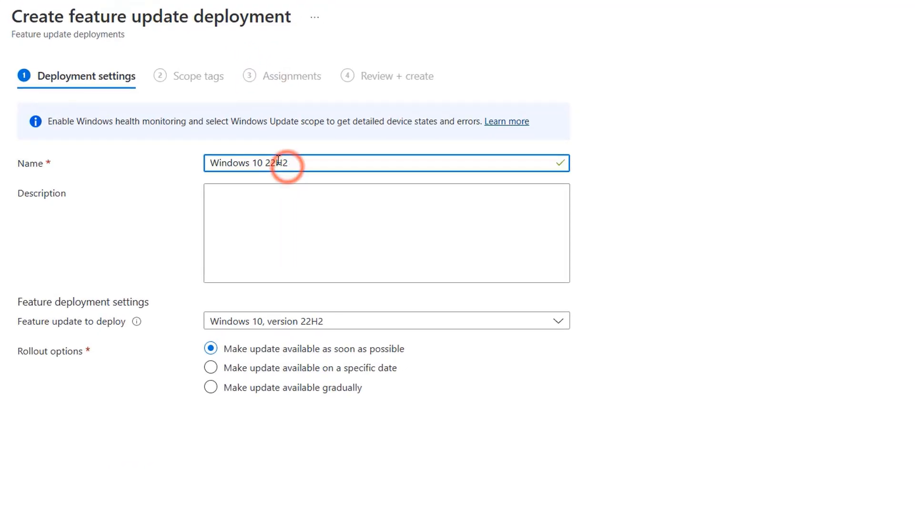
mouse_move(414, 322)
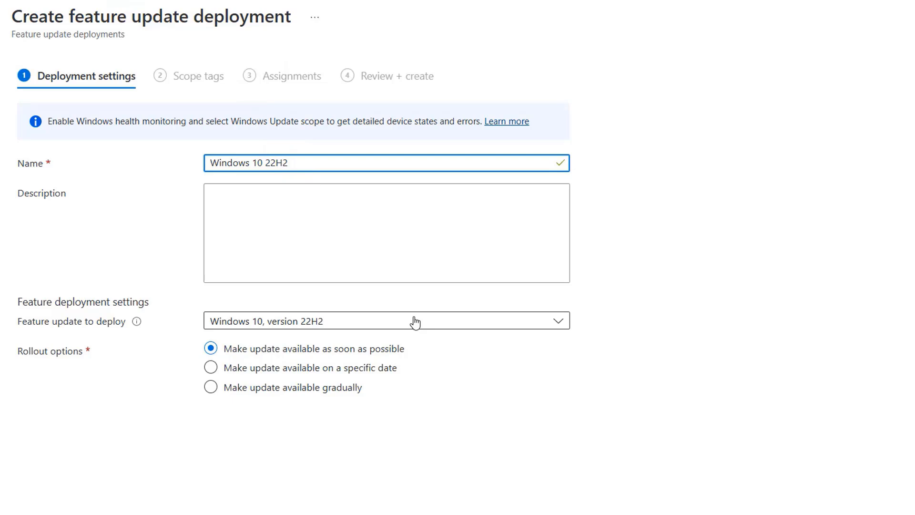
left_click(384, 320)
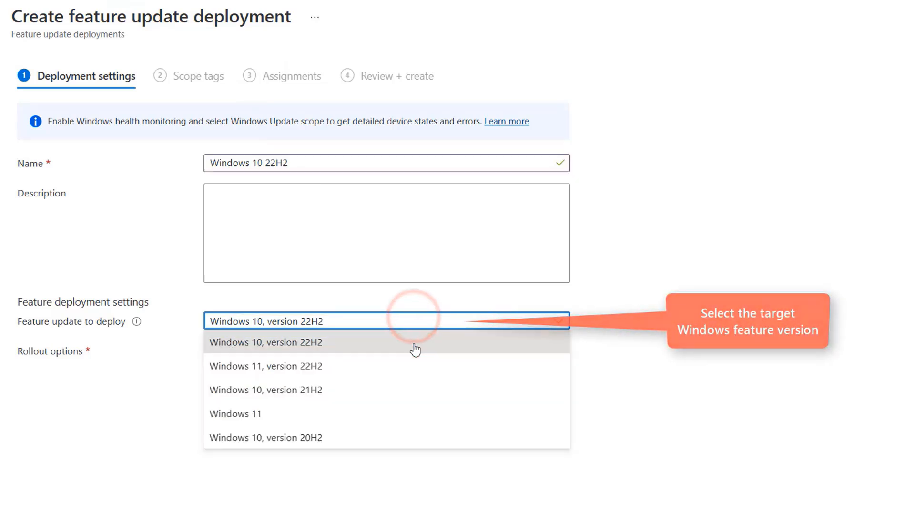
left_click(265, 342)
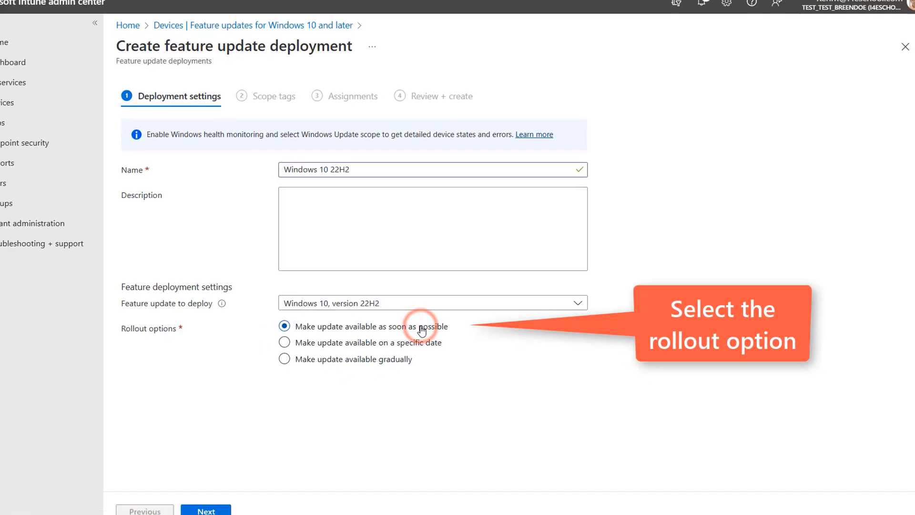
left_click(230, 496)
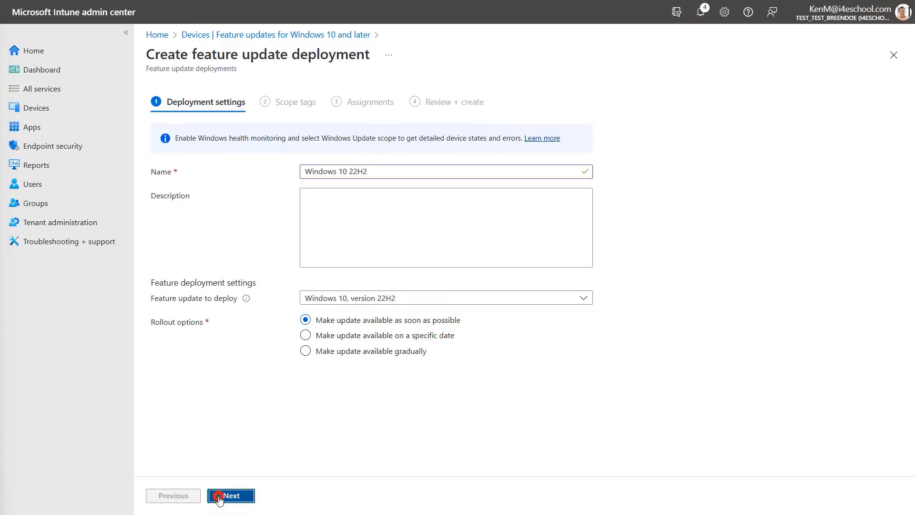
Assign the deployment to the All school-owned devices group and create it.
left_click(231, 495)
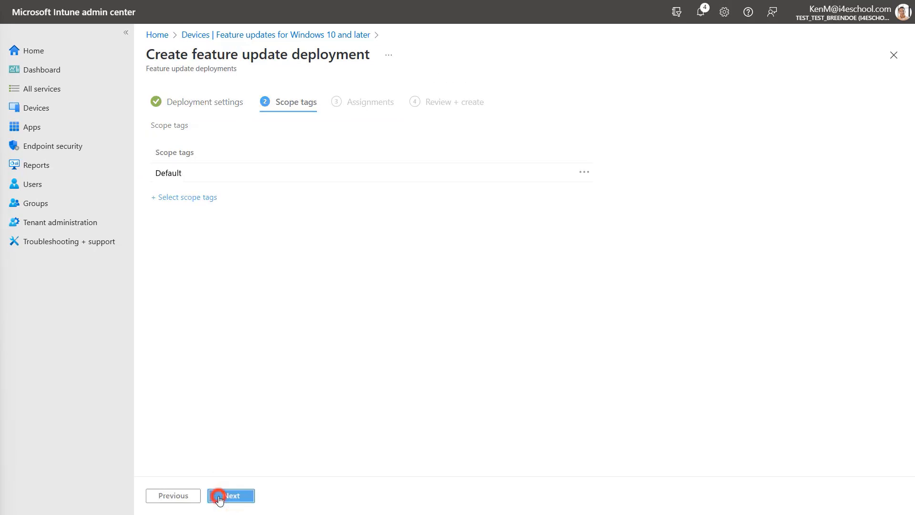
left_click(231, 495)
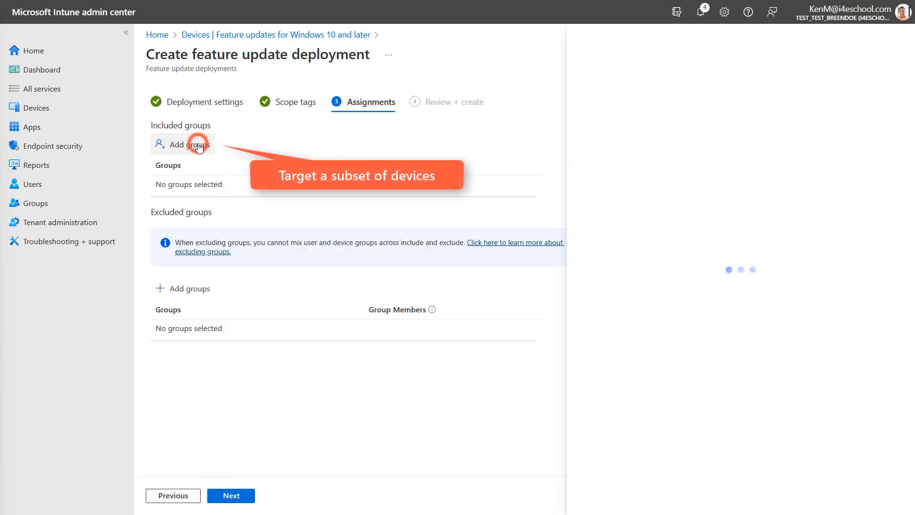
left_click(189, 144)
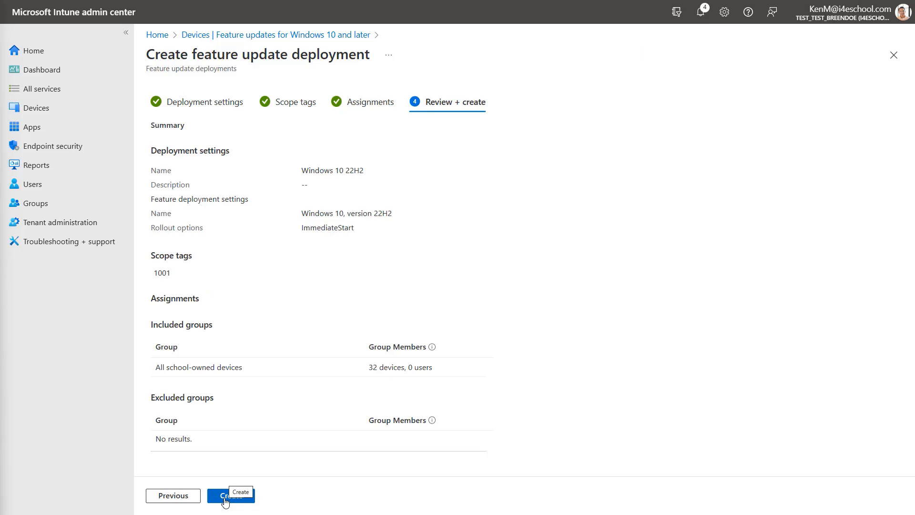
left_click(231, 495)
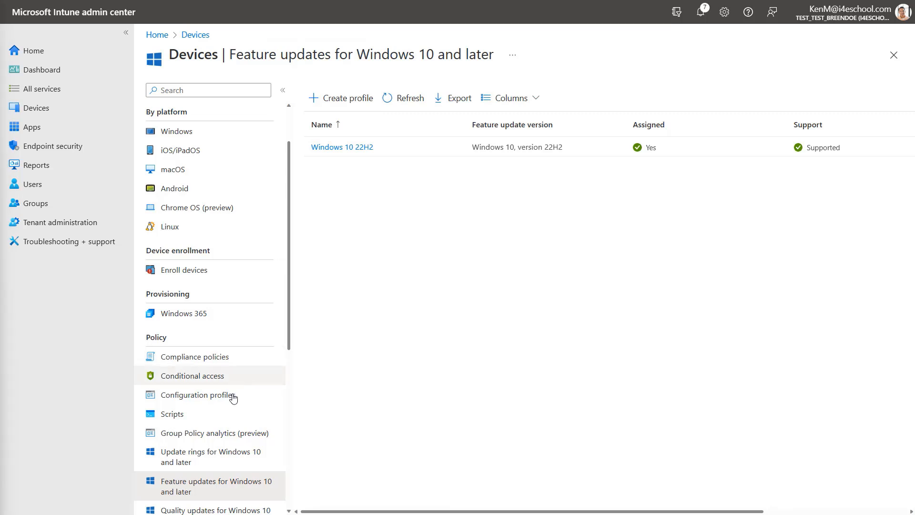
Create a configuration profile for Windows 10 and later from the Windows health monitoring template.
left_click(198, 395)
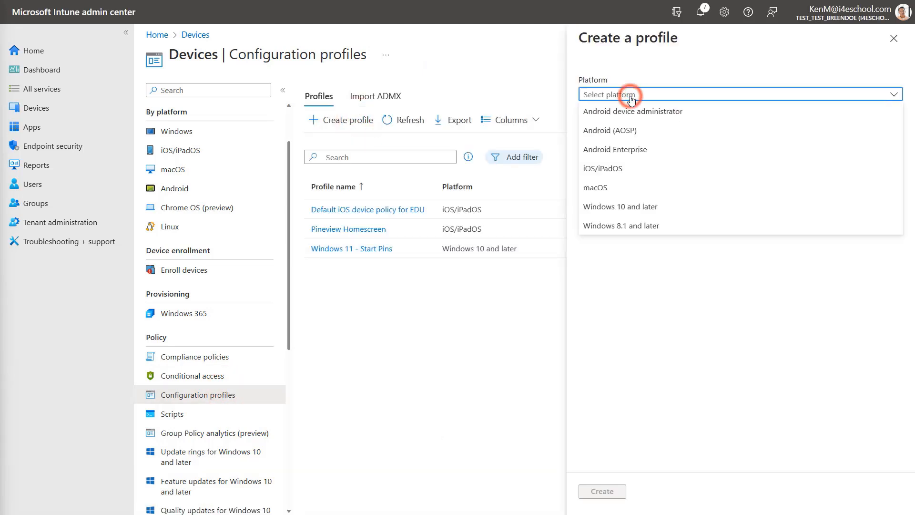
left_click(620, 206)
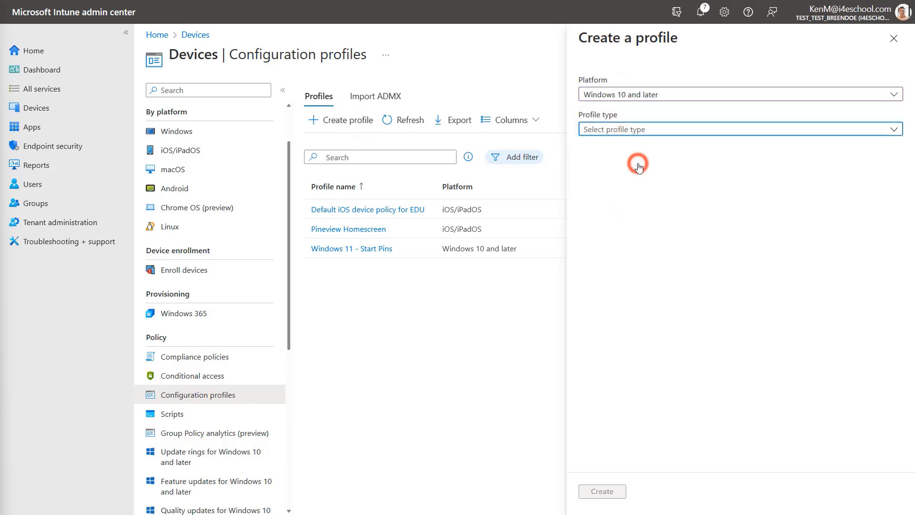
left_click(737, 128)
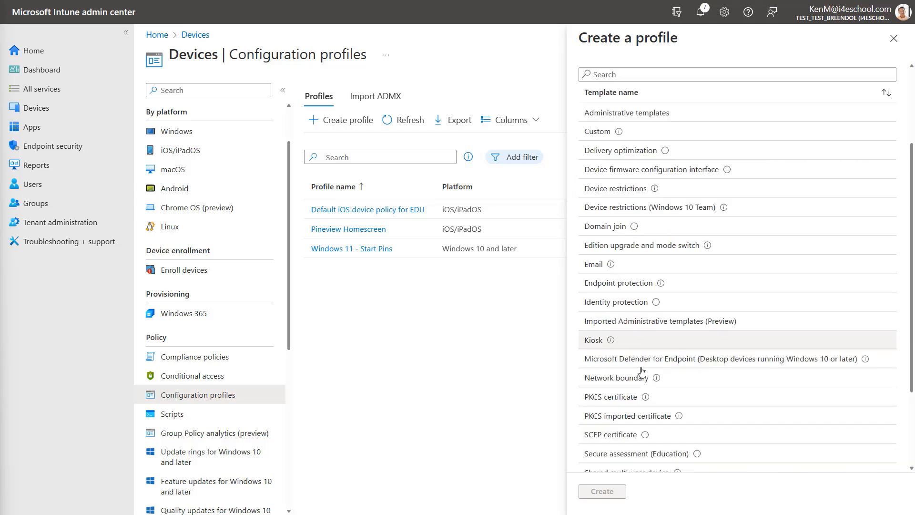
scroll("down", 3)
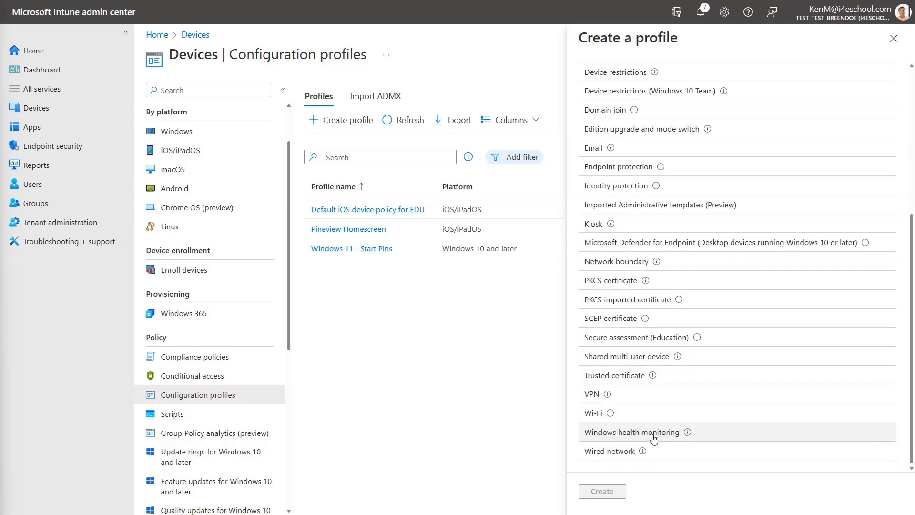
left_click(632, 432)
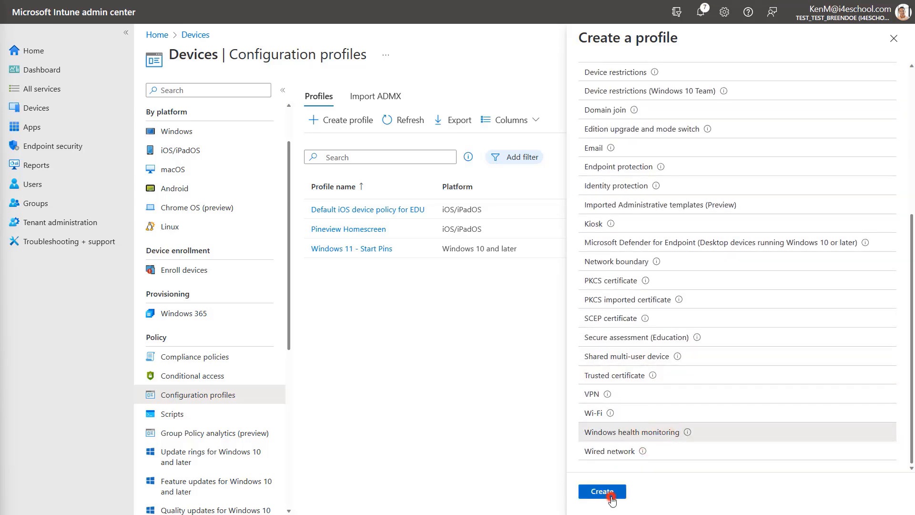
left_click(601, 491)
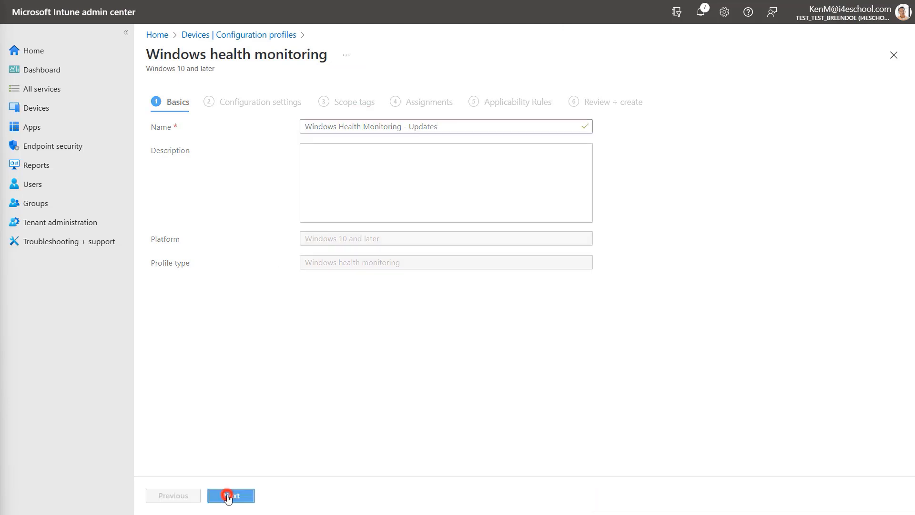
Limit the health monitoring scope to Windows updates.
left_click(230, 496)
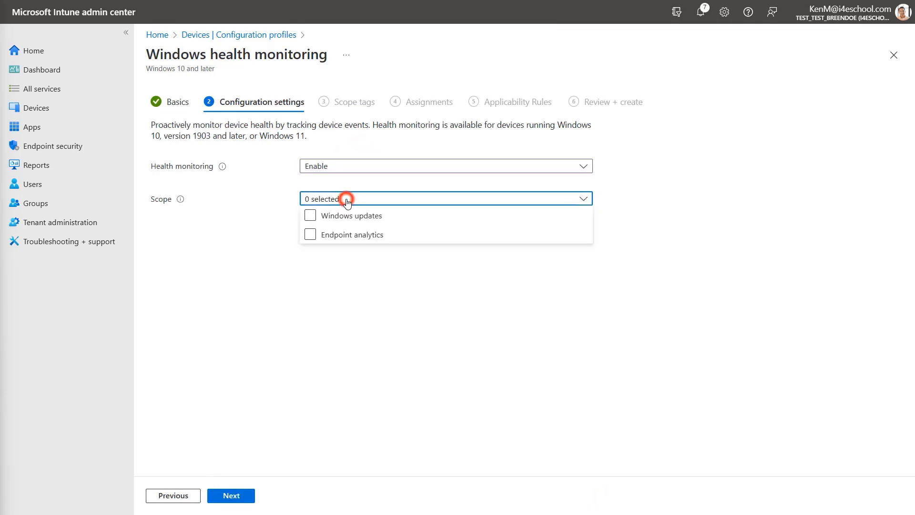
left_click(309, 215)
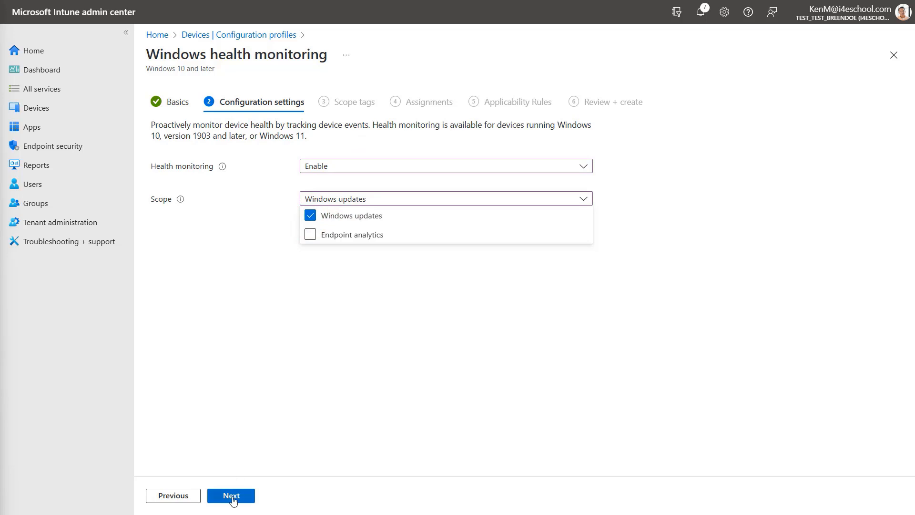
left_click(230, 496)
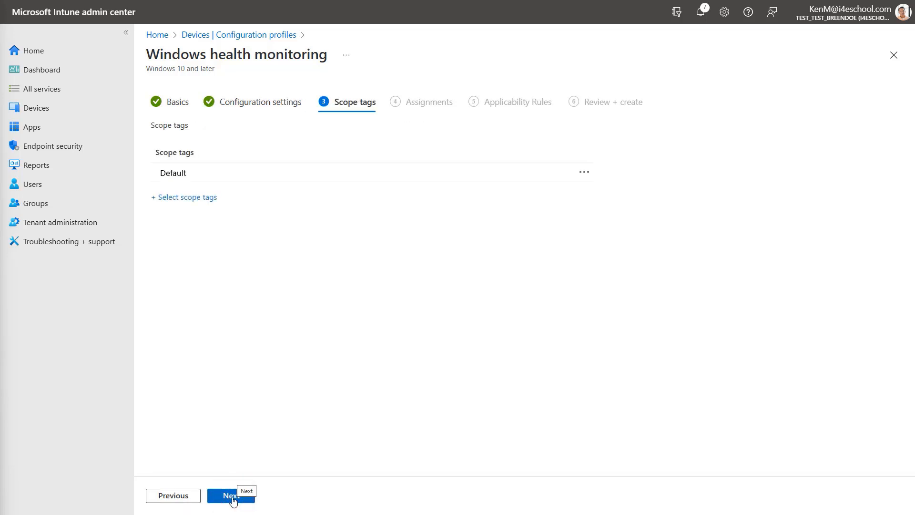
left_click(230, 496)
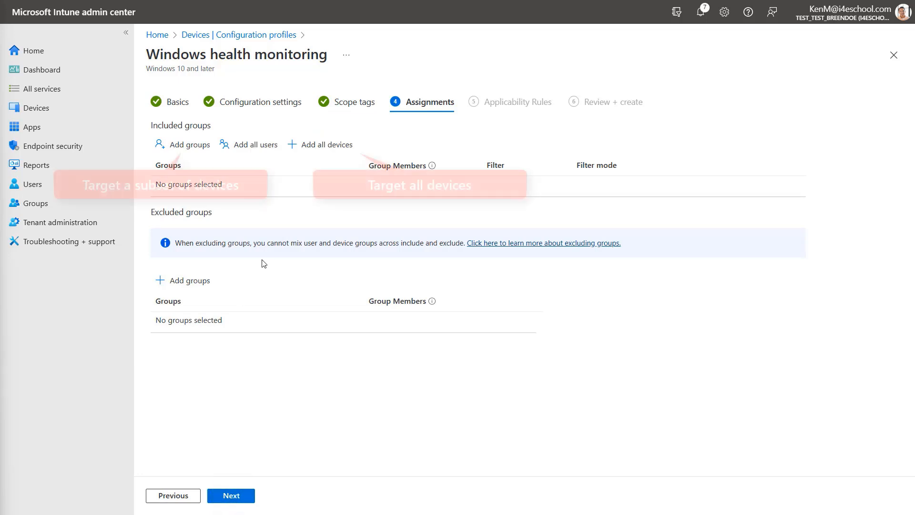
Assign the profile to all devices and create it.
left_click(326, 144)
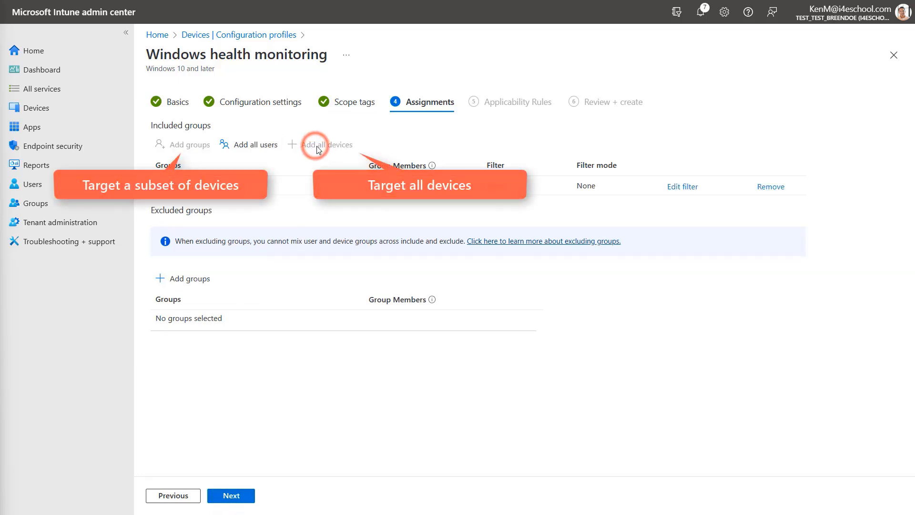
left_click(326, 144)
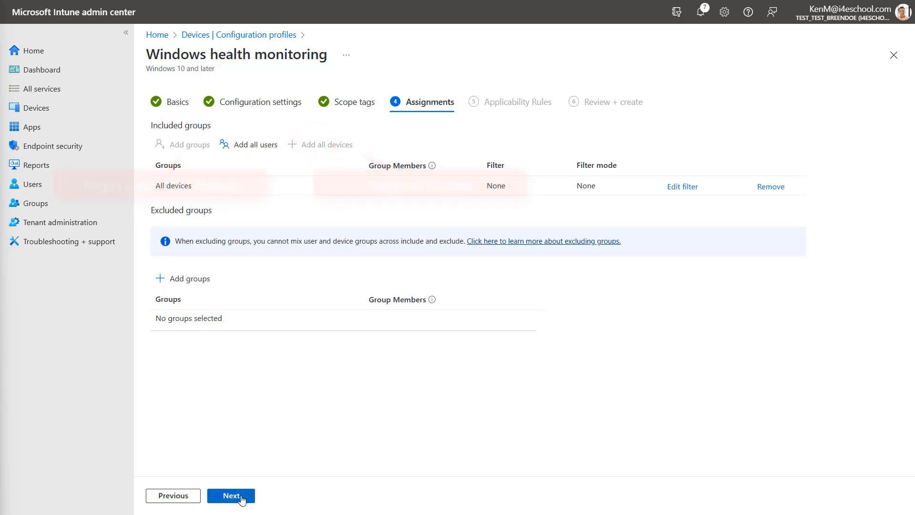
left_click(230, 496)
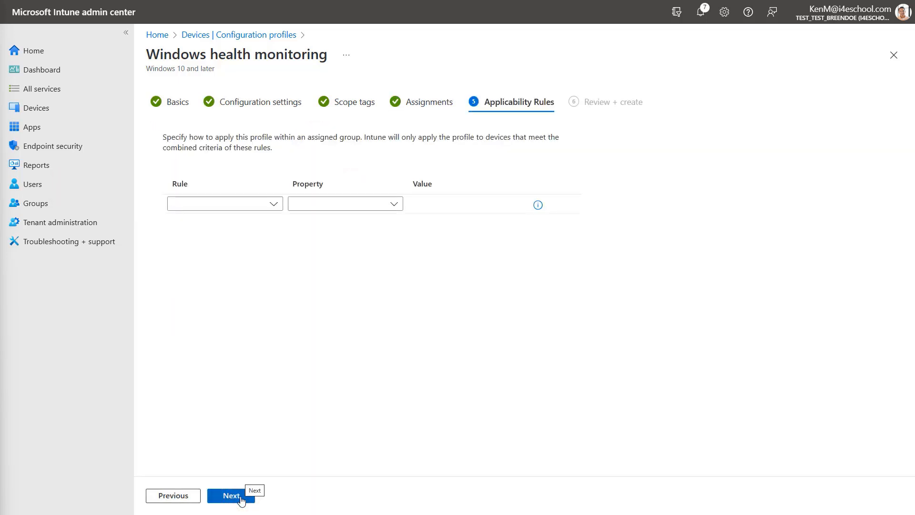
left_click(231, 495)
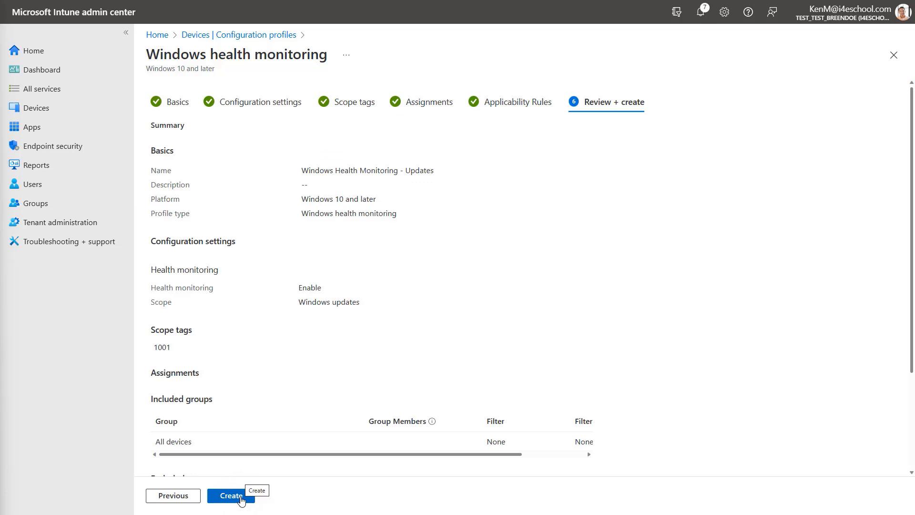
left_click(230, 495)
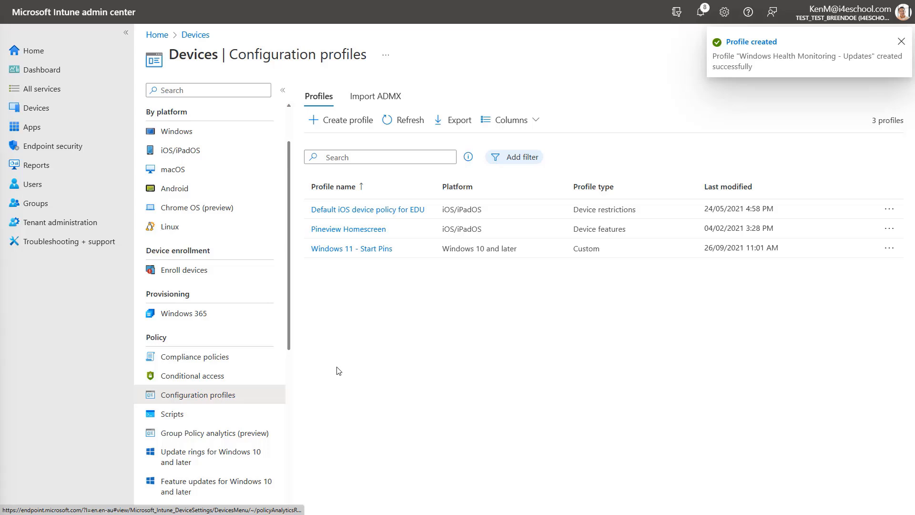
Reach the Windows Feature Update Report under Reports > Windows updates (preview).
left_click(33, 51)
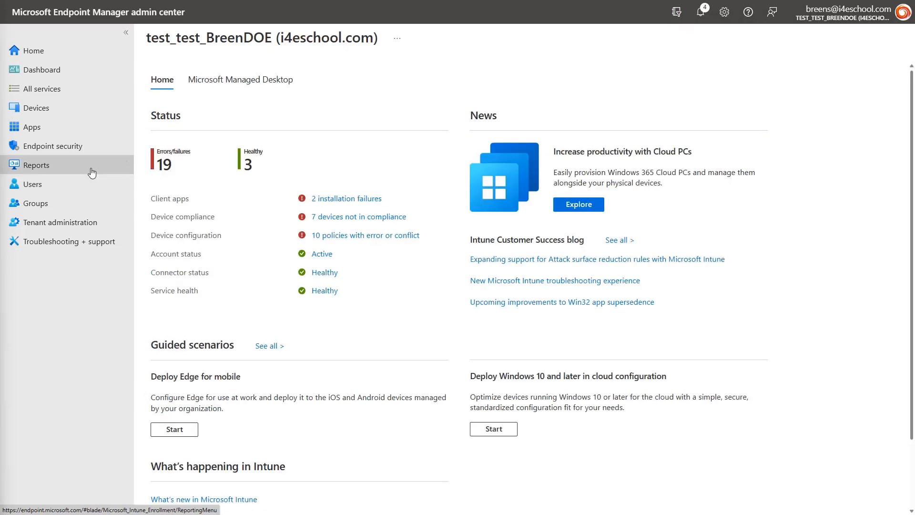
left_click(37, 165)
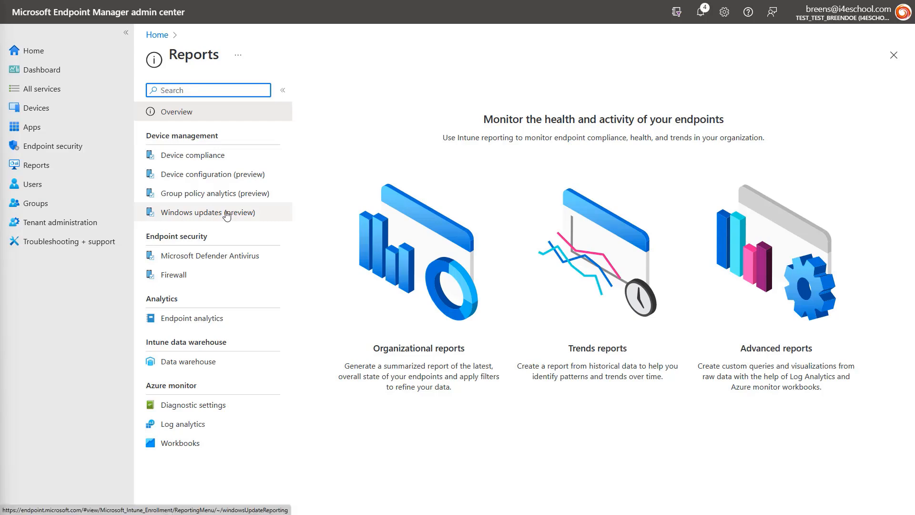
left_click(210, 211)
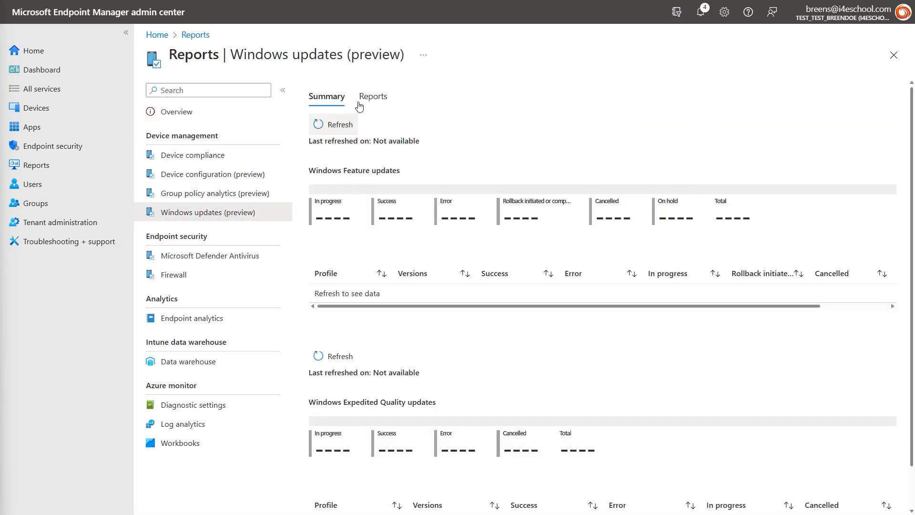
left_click(372, 97)
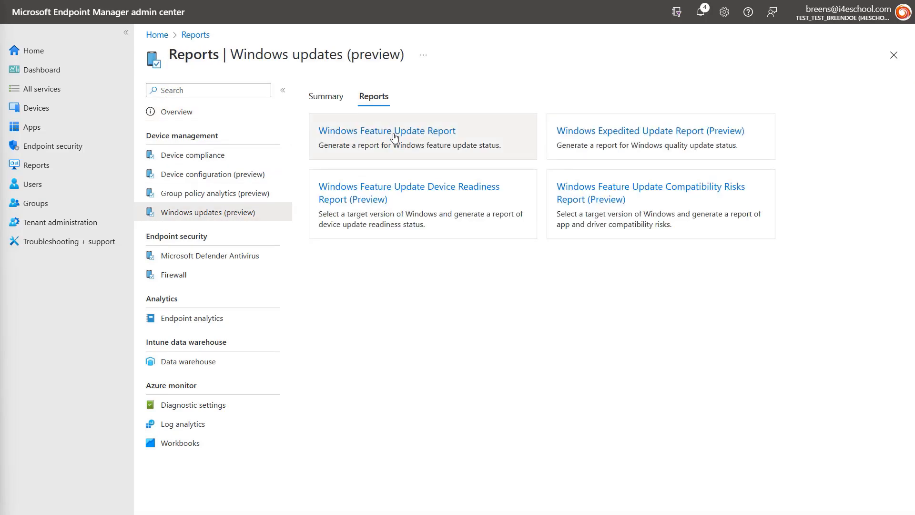
left_click(386, 130)
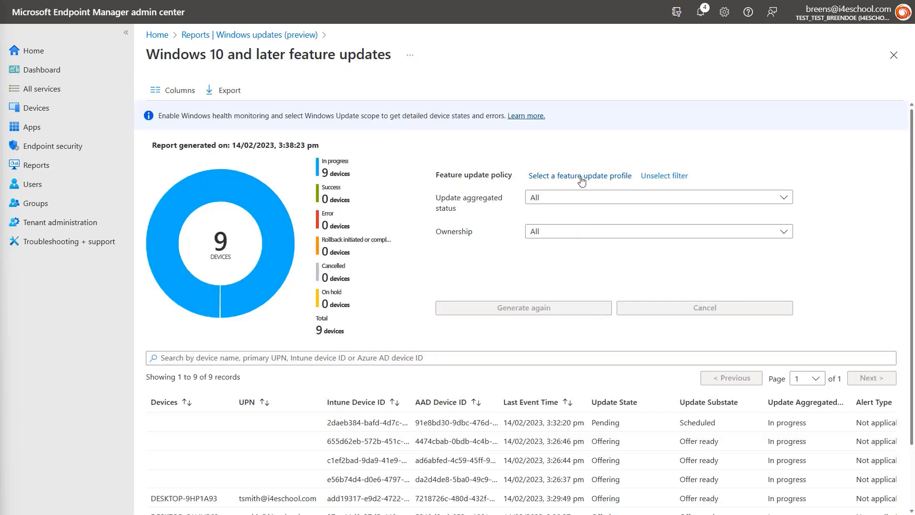
Generate the report for the Windows 10 22H2 feature update profile.
left_click(579, 175)
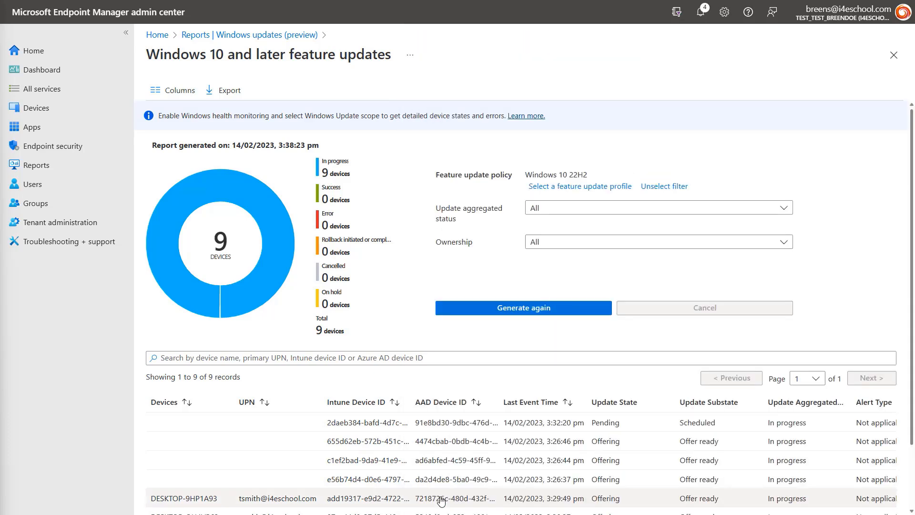
left_click(521, 308)
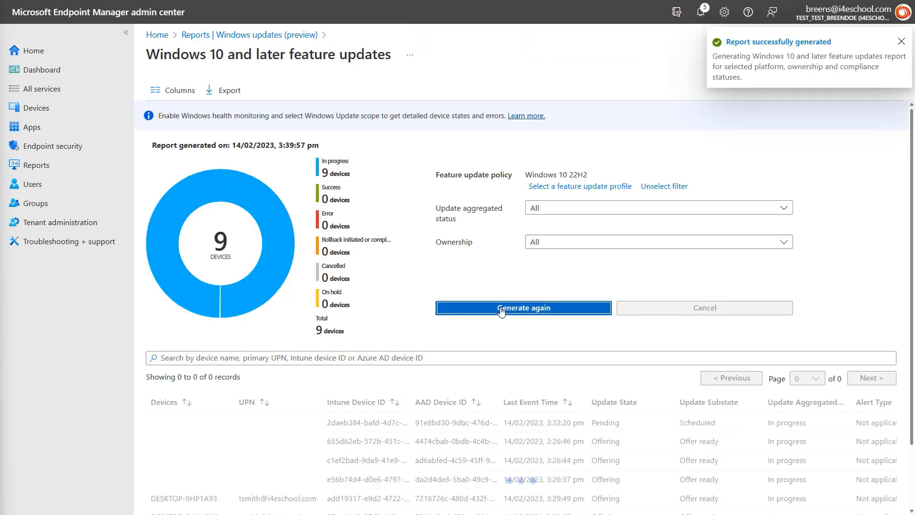
left_click(522, 308)
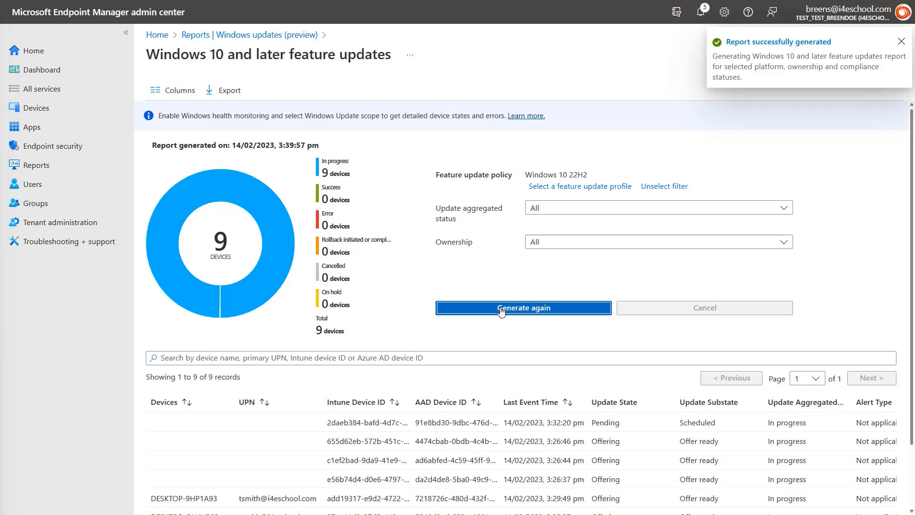